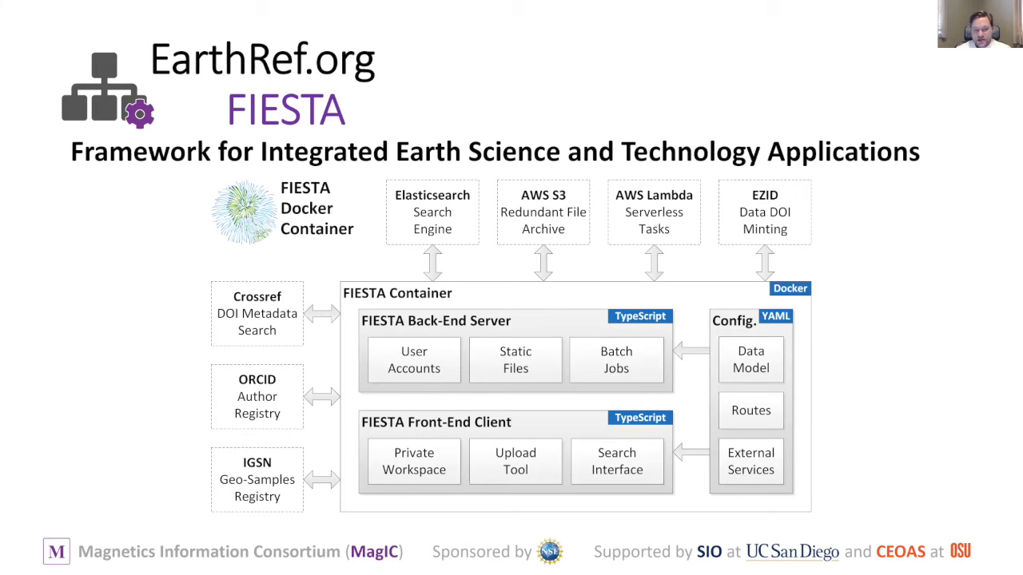
{"action": "mouse_move", "coordinate": [580, 371]}
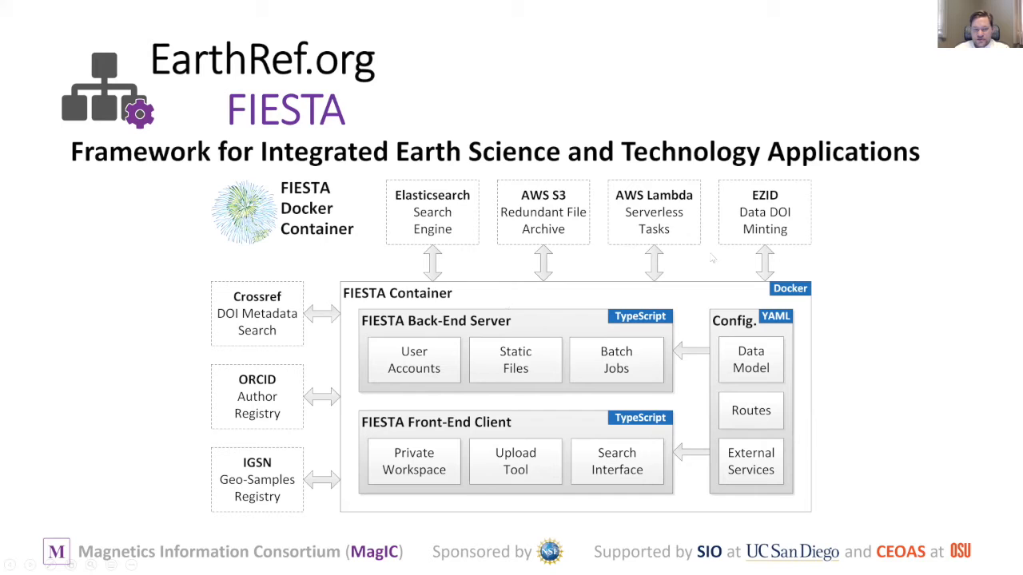
{"action": "mouse_move", "coordinate": [663, 304]}
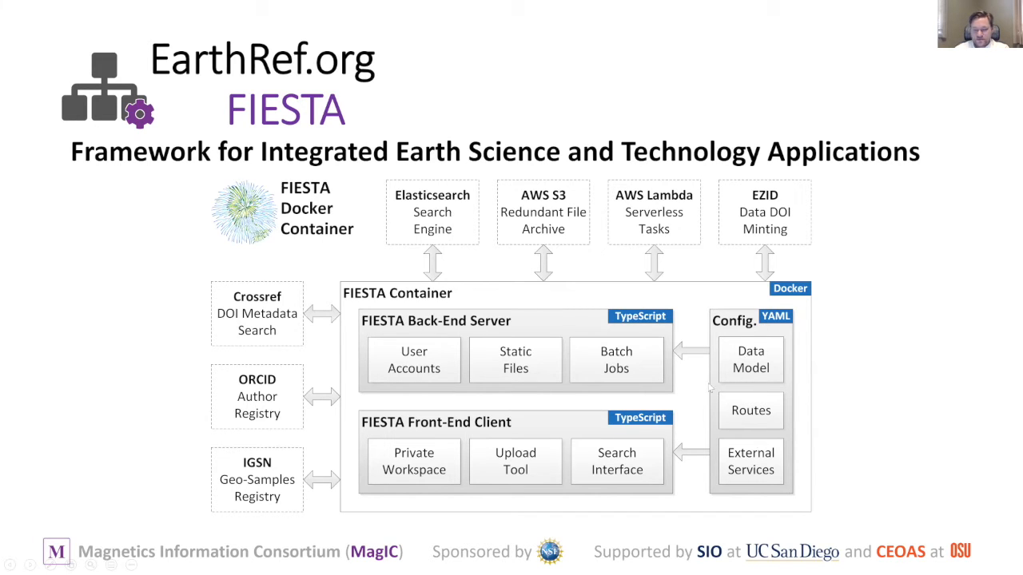
{"action": "mouse_move", "coordinate": [470, 388]}
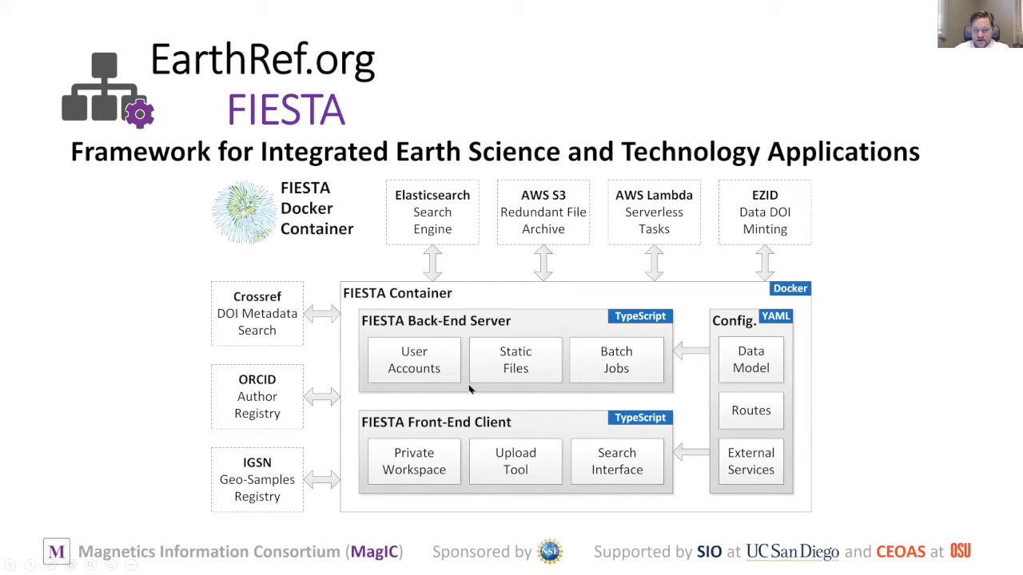
{"action": "mouse_move", "coordinate": [594, 405]}
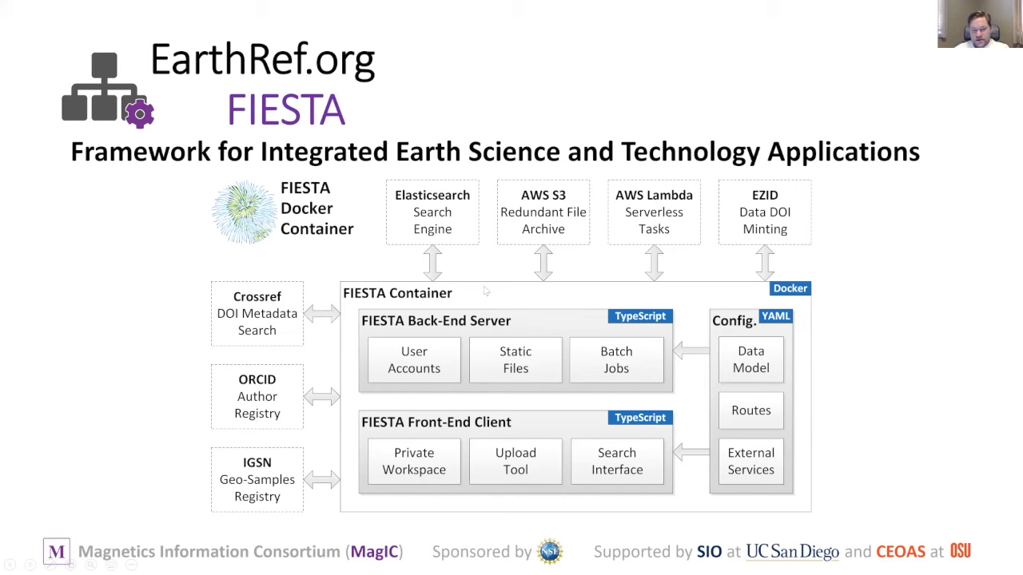
{"action": "mouse_move", "coordinate": [450, 259]}
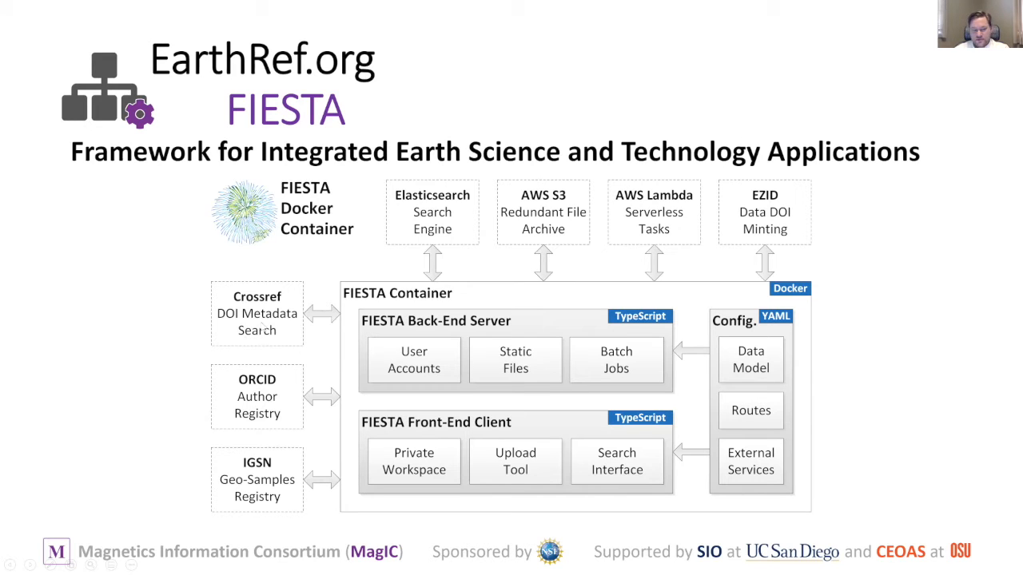
{"action": "mouse_move", "coordinate": [252, 396]}
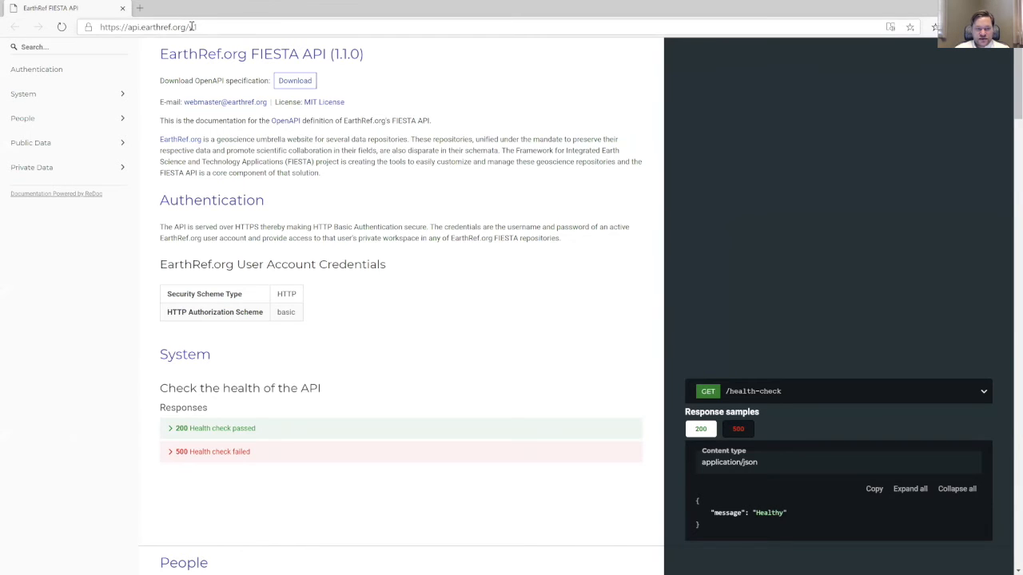
- Load the v1 API docs URL and scroll to the System and People endpoint sections
{"action": "type", "text": "v1"}
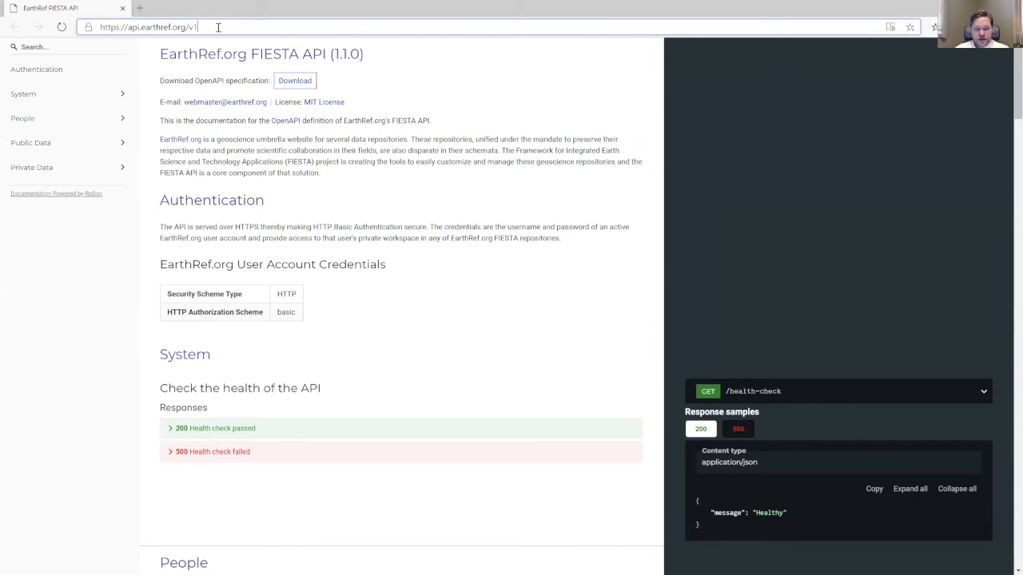
{"action": "mouse_move", "coordinate": [207, 27]}
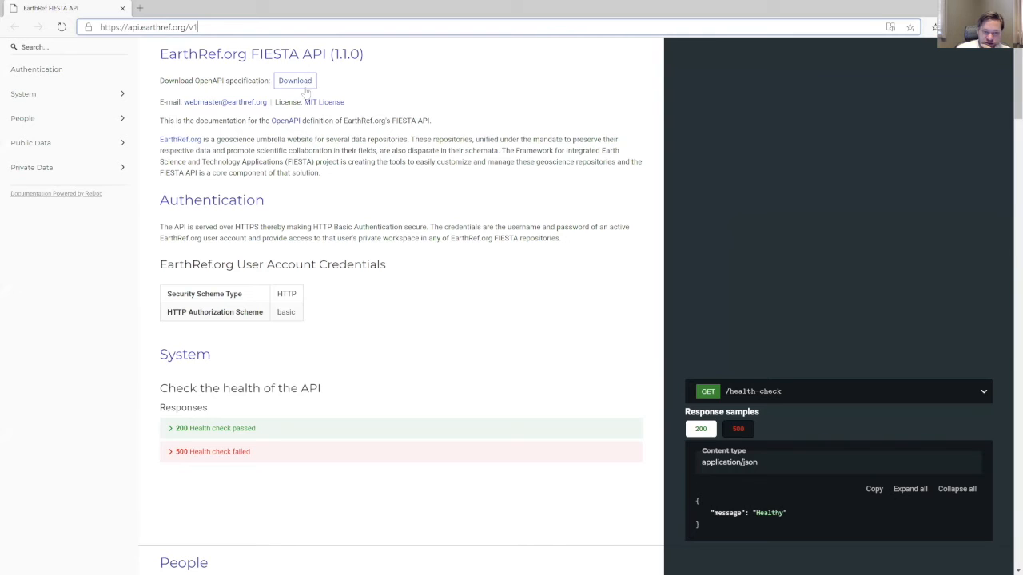
{"action": "mouse_move", "coordinate": [295, 141]}
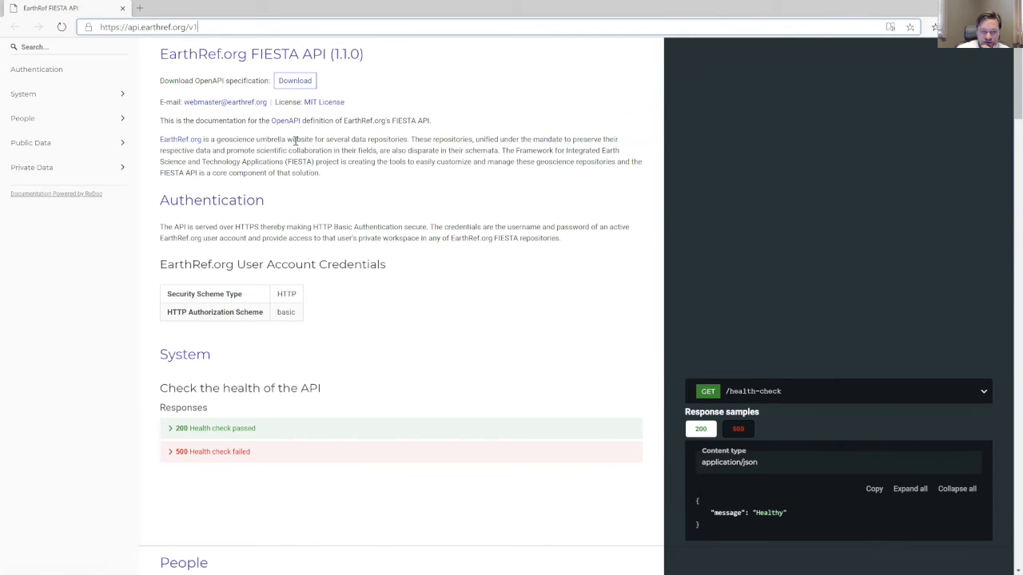
{"action": "scroll", "scroll_direction": "down", "scroll_amount": 3}
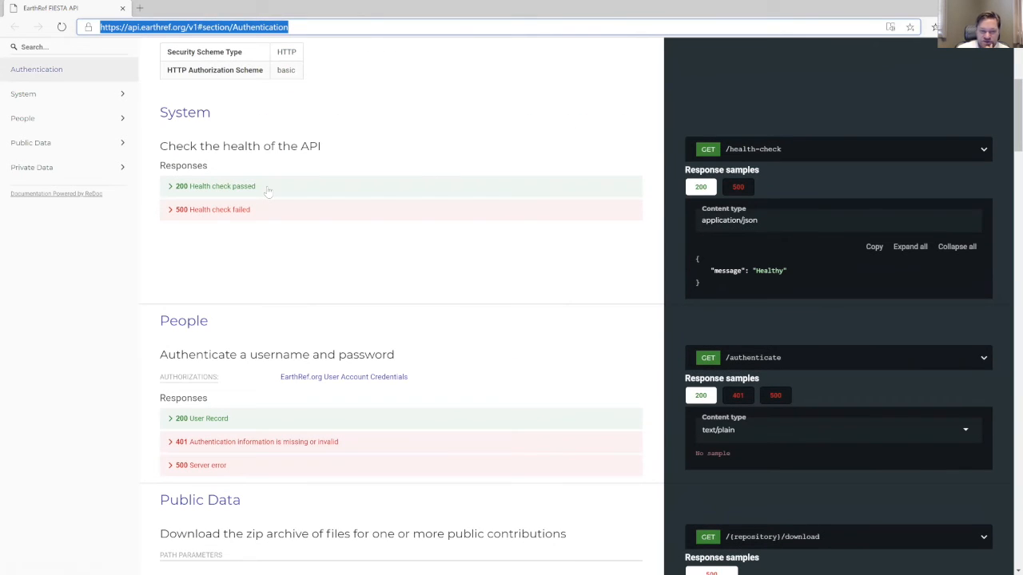
{"action": "mouse_move", "coordinate": [374, 182]}
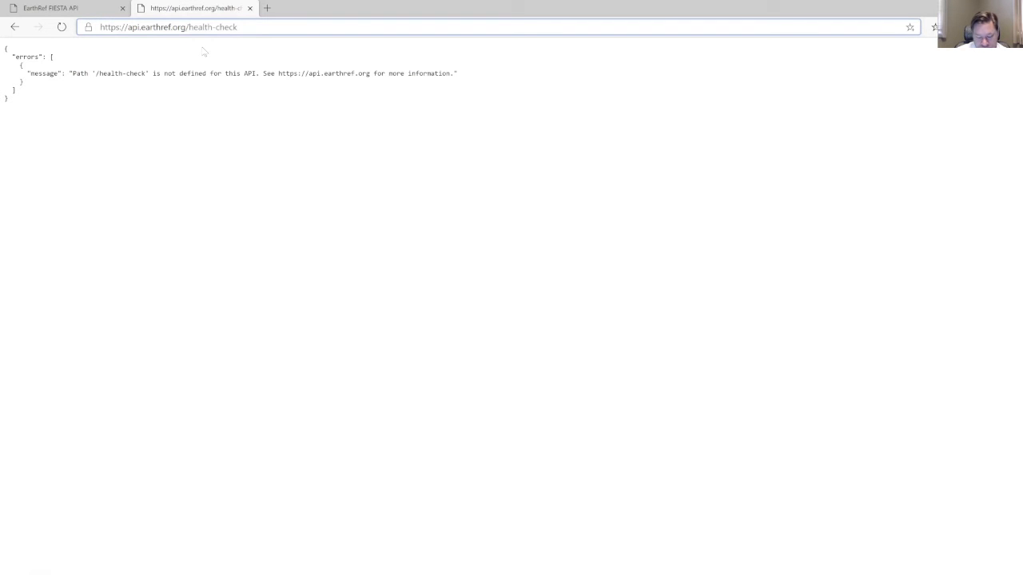
- Request the v1/ health-check endpoint in the URL, then return to the docs tab
{"action": "type", "text": "v1/"}
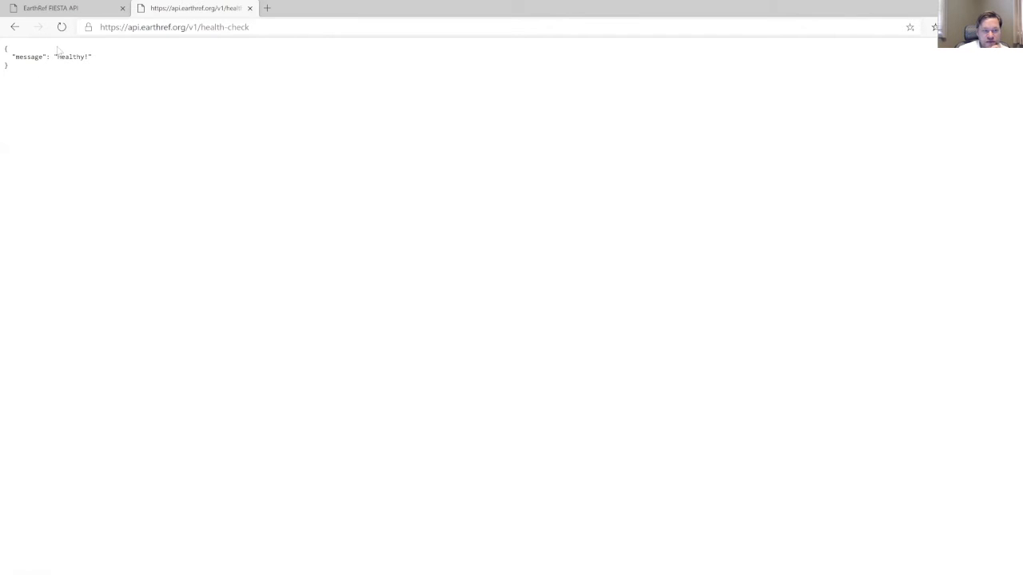
{"action": "left_click", "coordinate": [56, 10]}
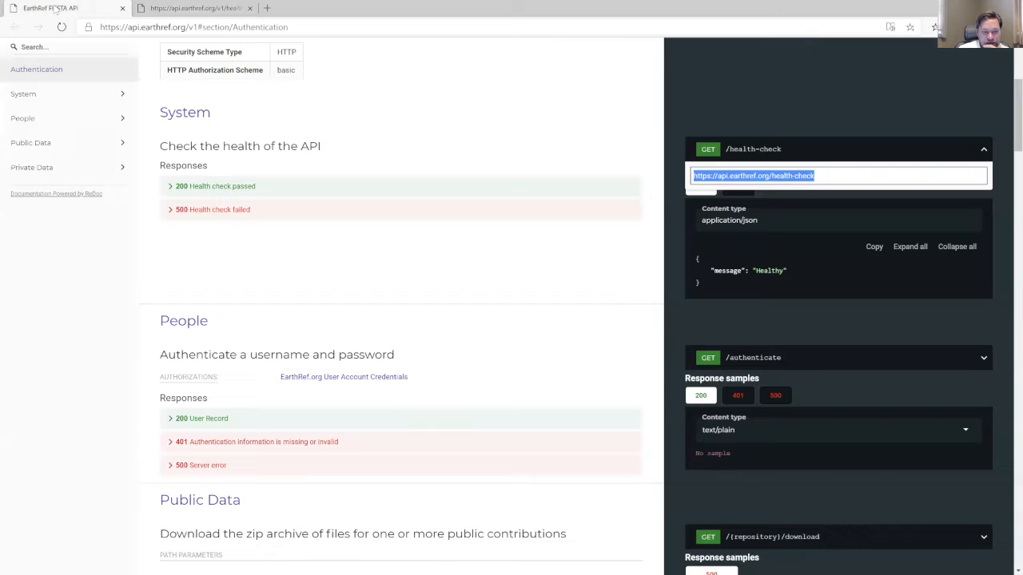
- Scroll past the People section to the Public Data download endpoint
{"action": "scroll", "scroll_direction": "down", "scroll_amount": 3}
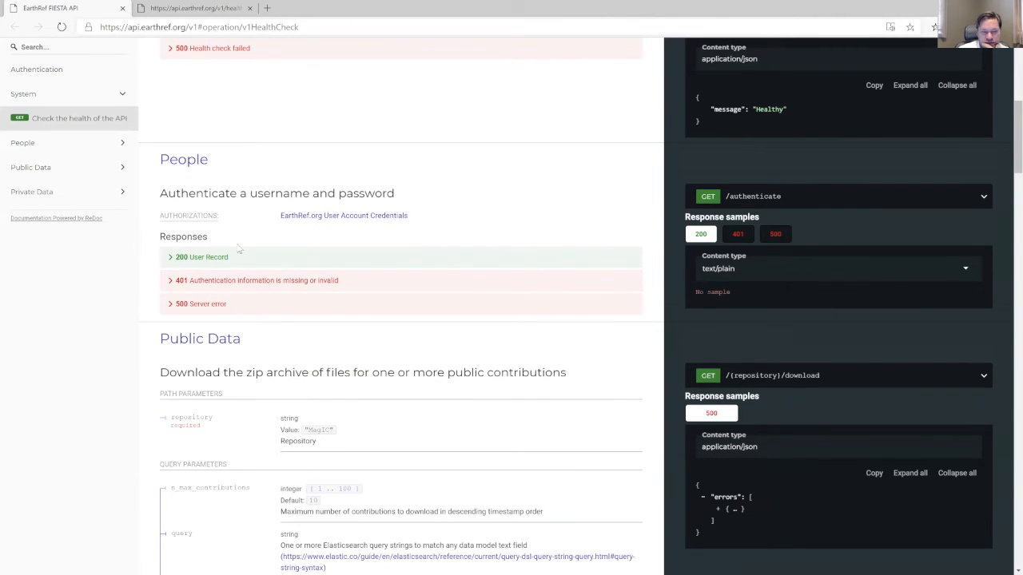
{"action": "mouse_move", "coordinate": [268, 240]}
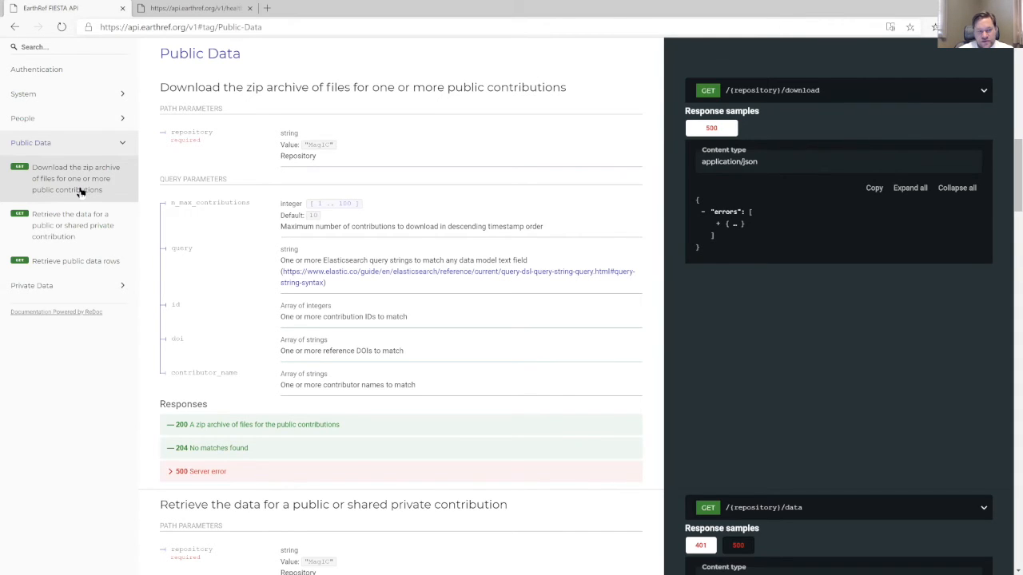
{"action": "mouse_move", "coordinate": [84, 222]}
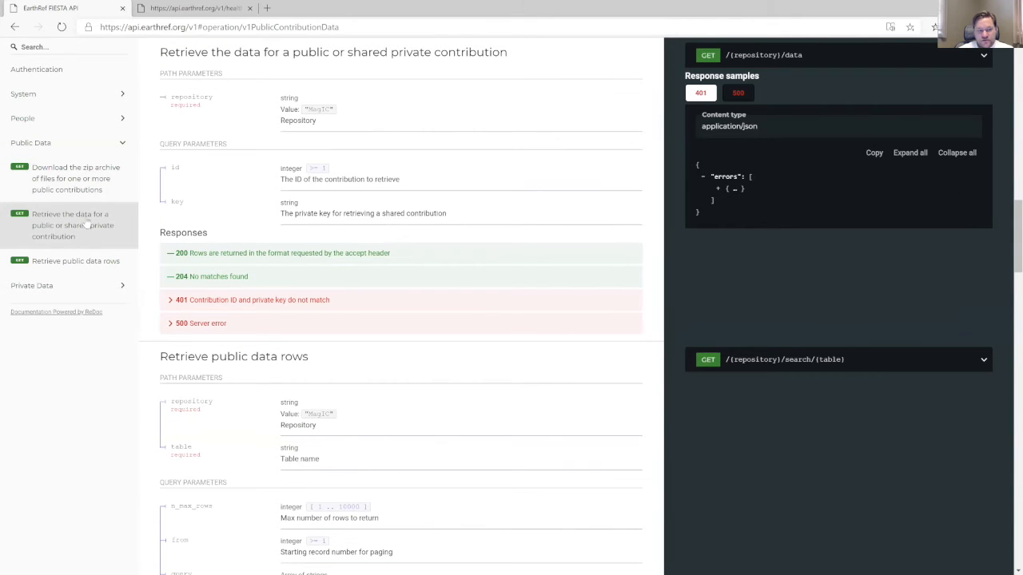
{"action": "mouse_move", "coordinate": [240, 185]}
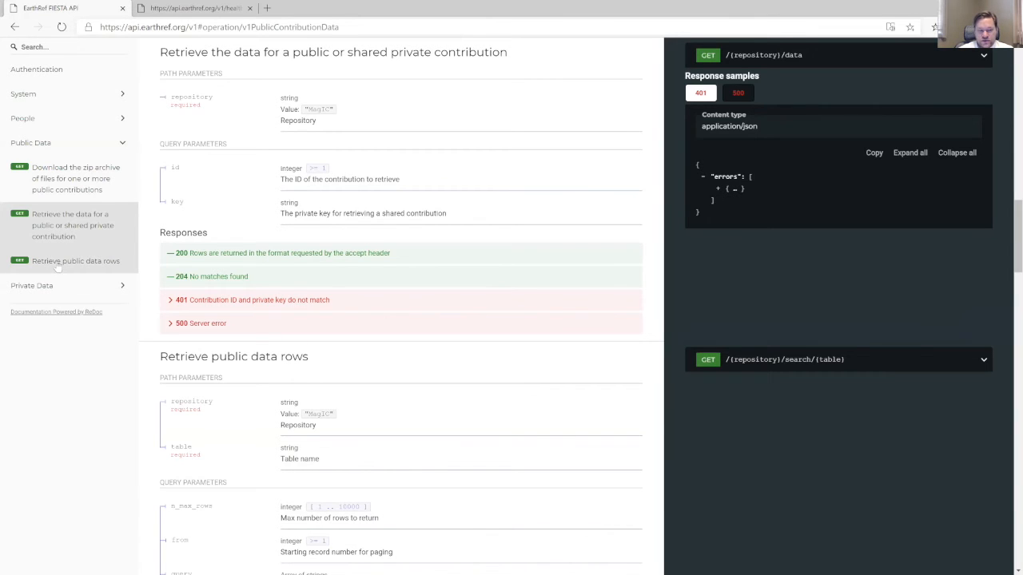
{"action": "mouse_move", "coordinate": [70, 268]}
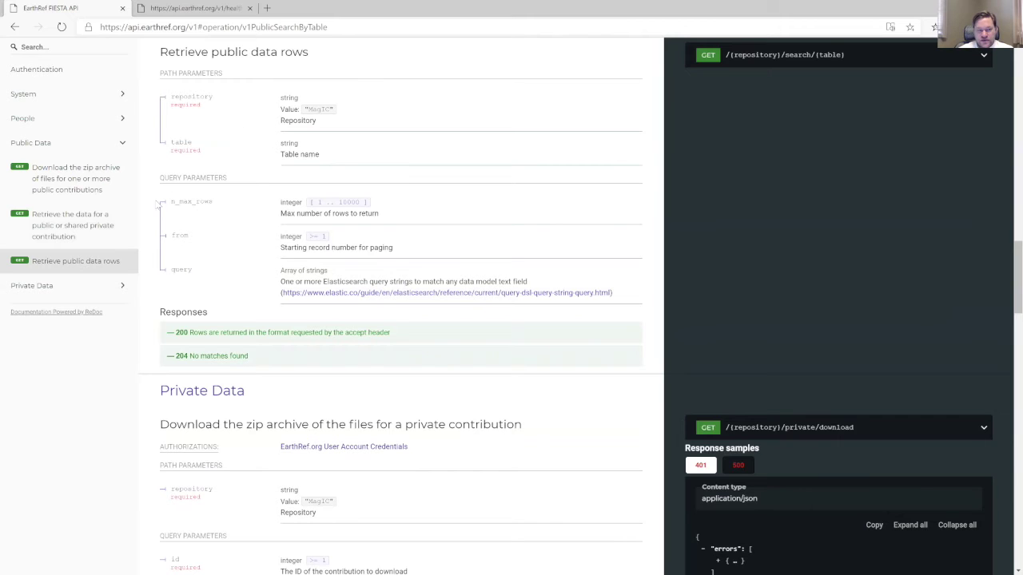
{"action": "mouse_move", "coordinate": [212, 174]}
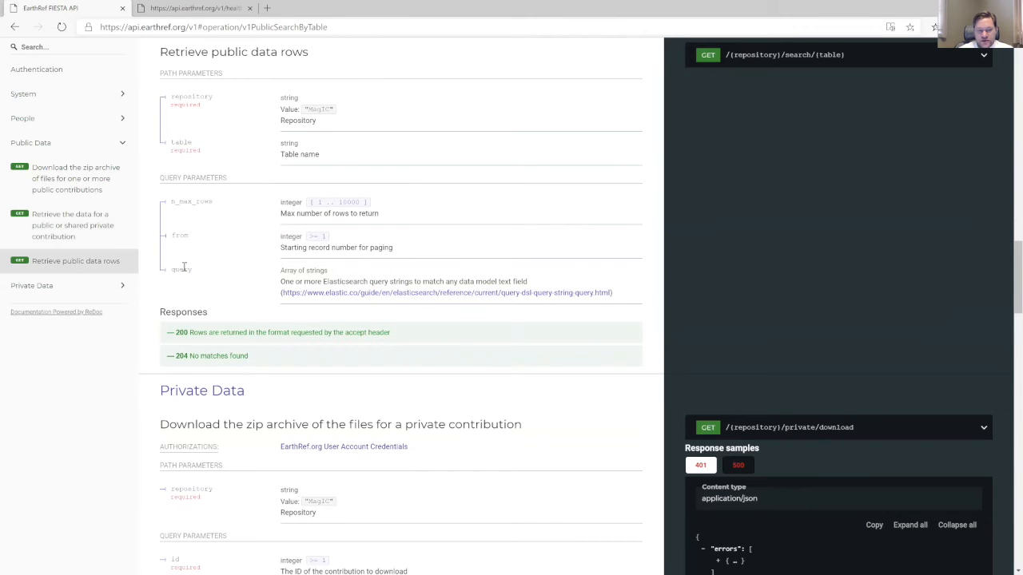
{"action": "mouse_move", "coordinate": [186, 267]}
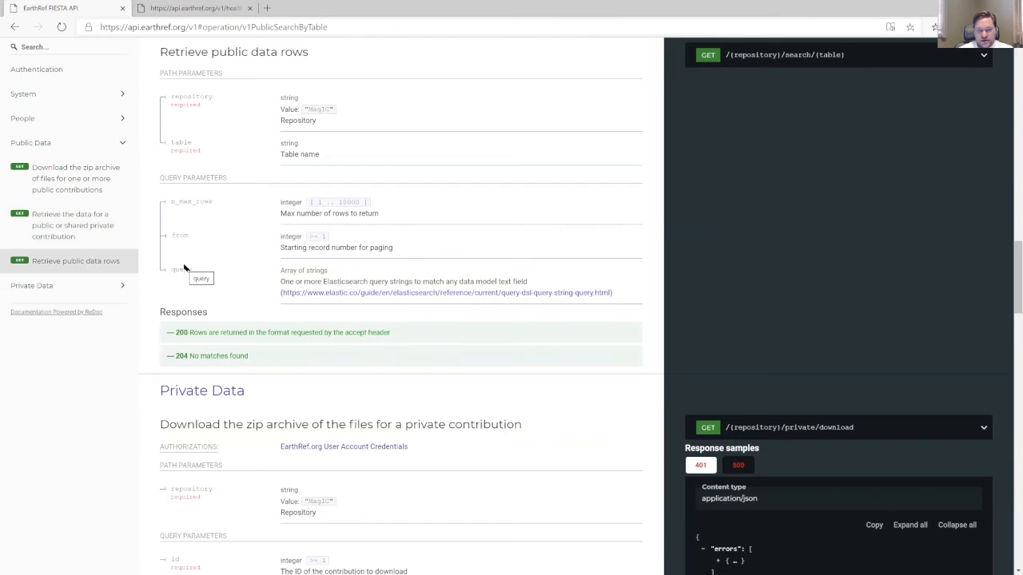
{"action": "mouse_move", "coordinate": [268, 108]}
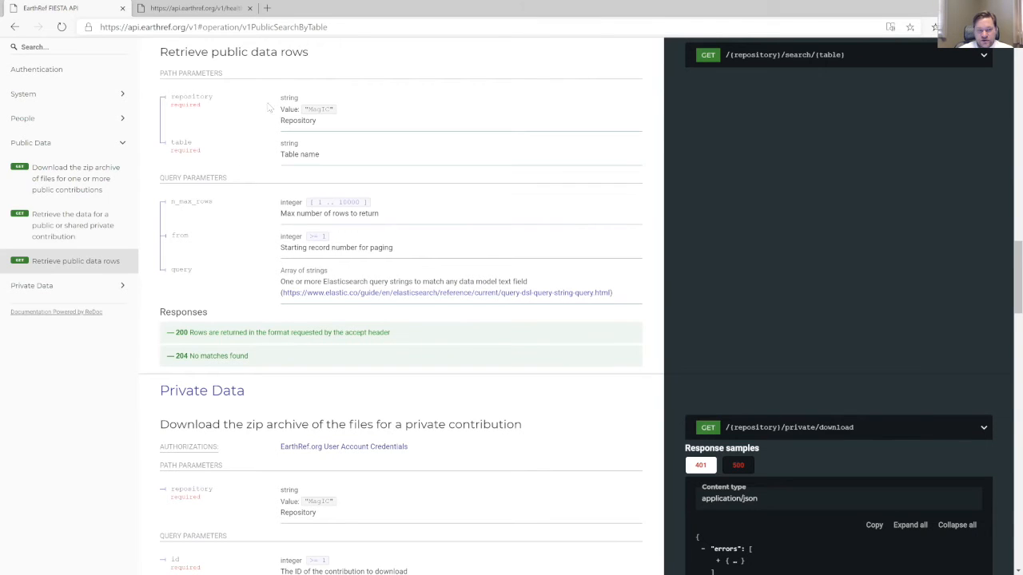
{"action": "mouse_move", "coordinate": [359, 112]}
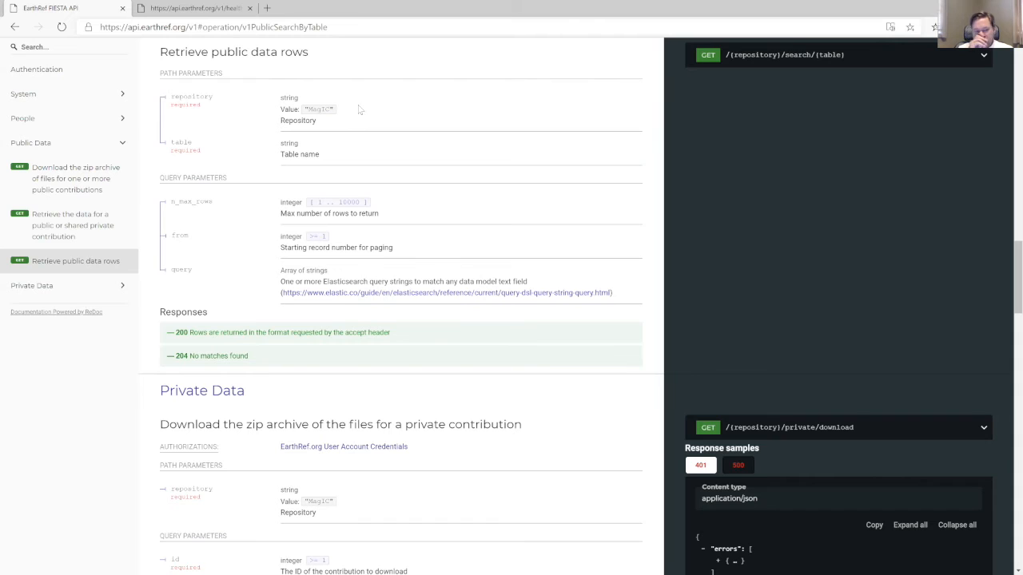
{"action": "mouse_move", "coordinate": [291, 166]}
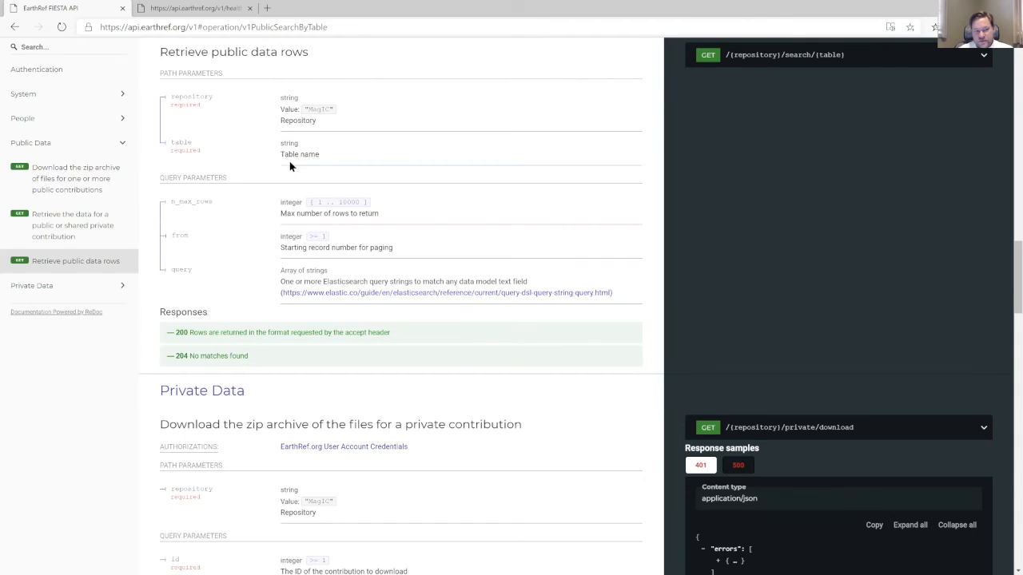
{"action": "mouse_move", "coordinate": [294, 163]}
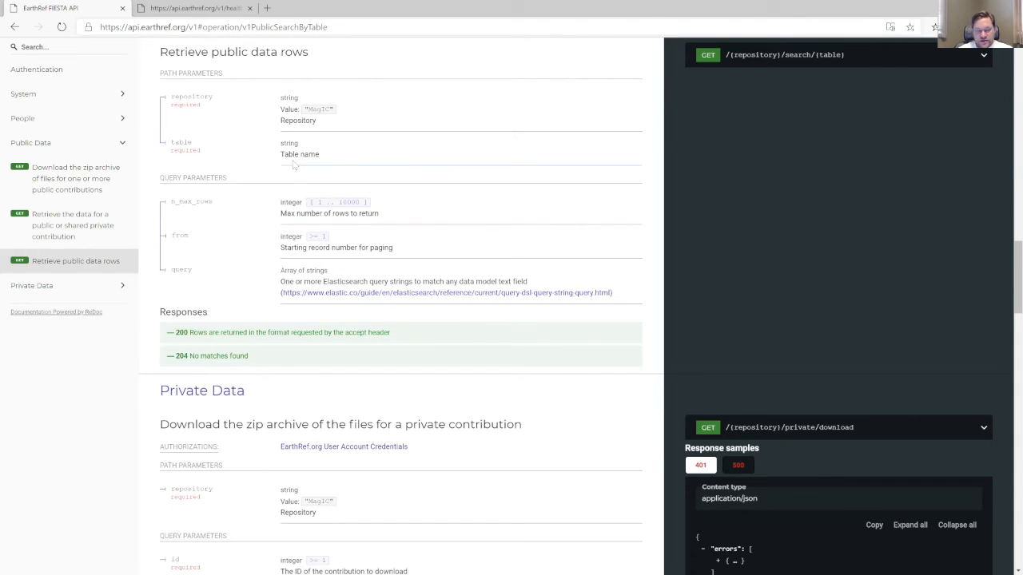
{"action": "mouse_move", "coordinate": [185, 202]}
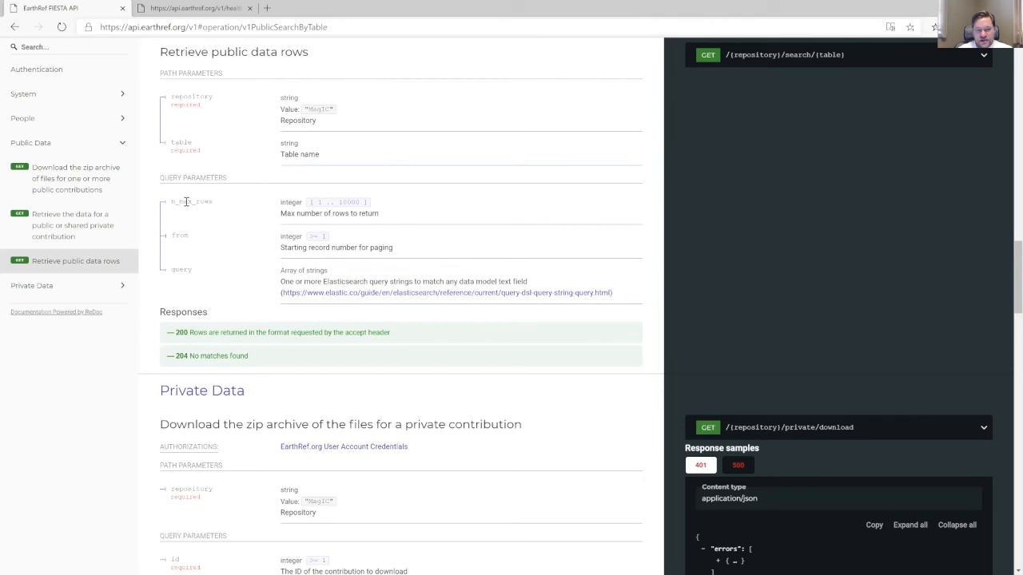
{"action": "mouse_move", "coordinate": [291, 236]}
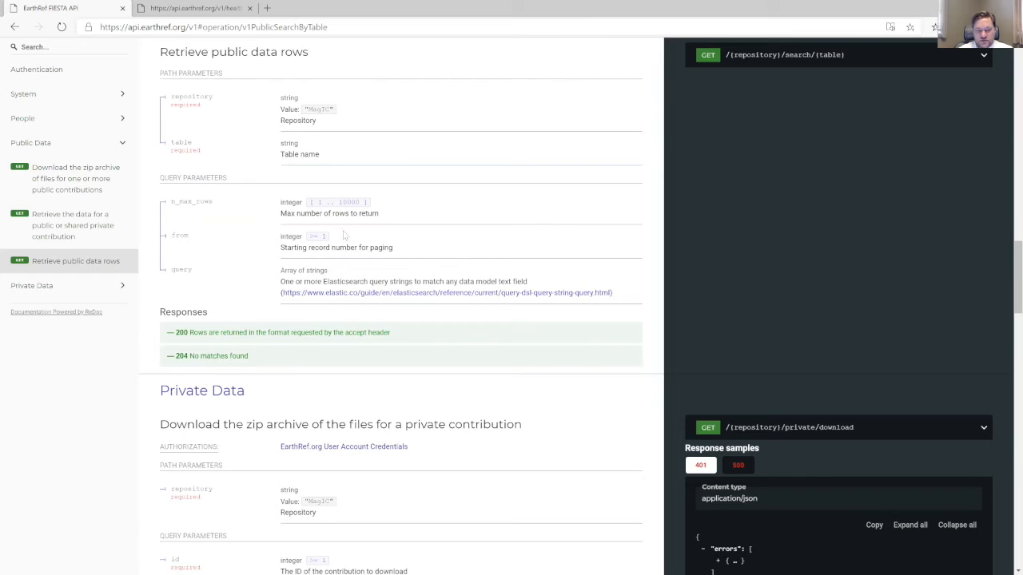
{"action": "mouse_move", "coordinate": [307, 271]}
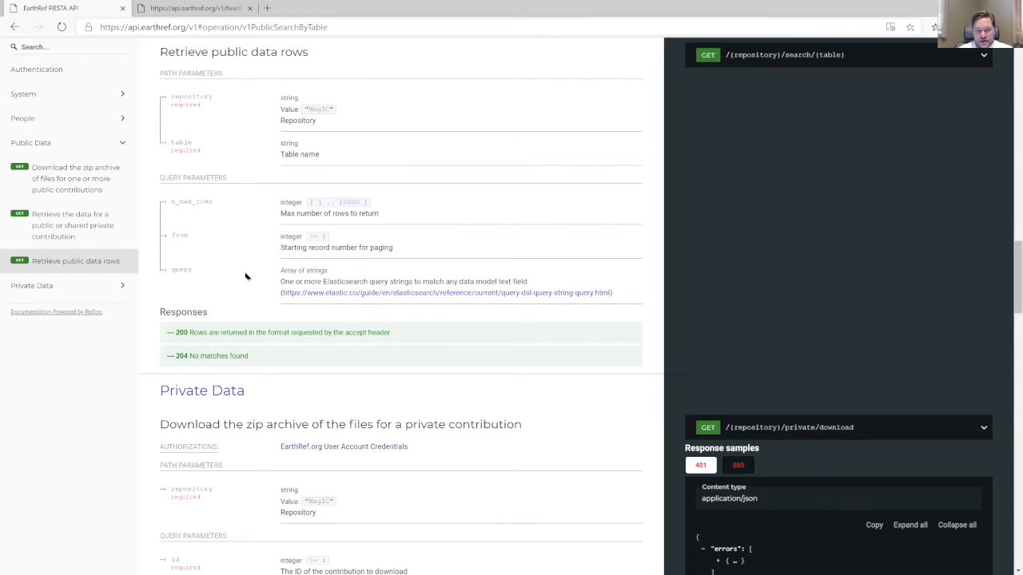
{"action": "mouse_move", "coordinate": [231, 265]}
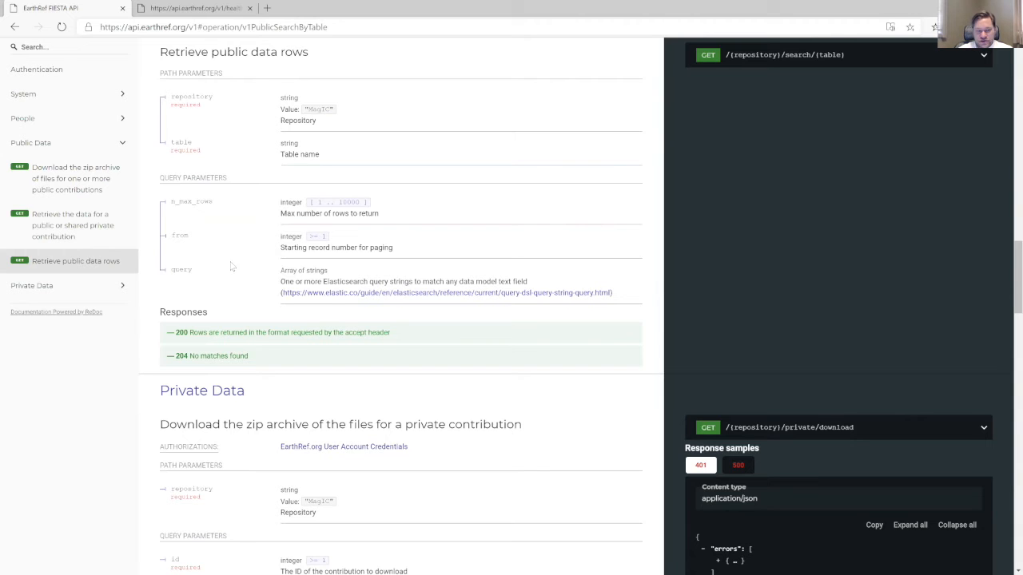
- Scroll down to the Private Data section with its download and retrieve endpoints
{"action": "scroll", "scroll_direction": "down", "scroll_amount": 3}
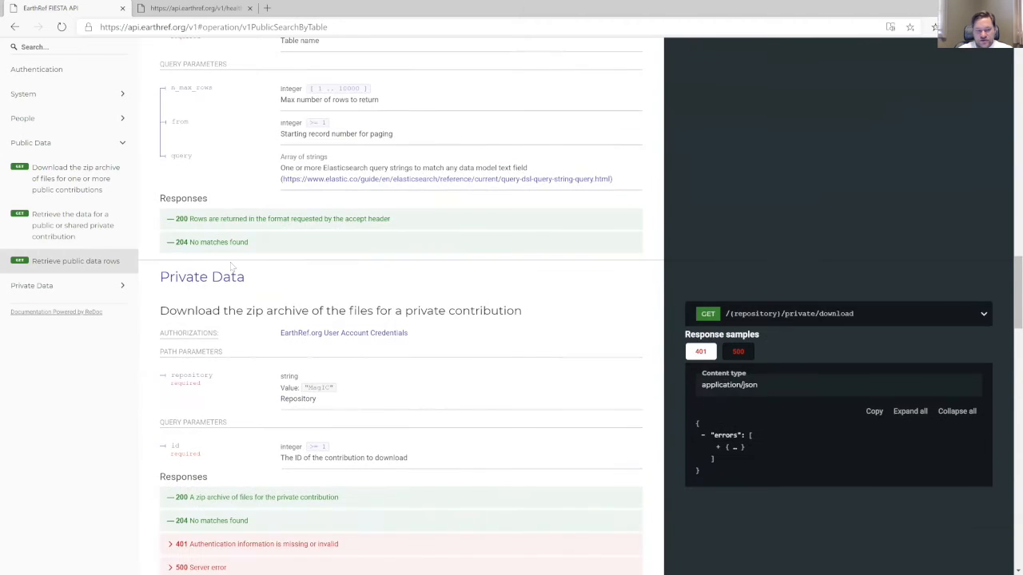
{"action": "scroll", "scroll_direction": "down", "scroll_amount": 3}
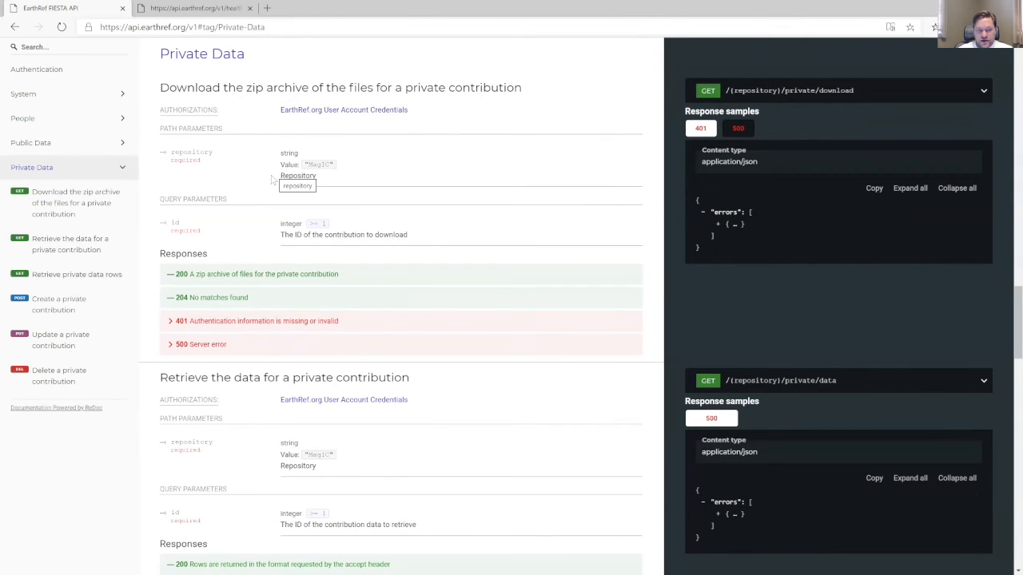
{"action": "mouse_move", "coordinate": [238, 210]}
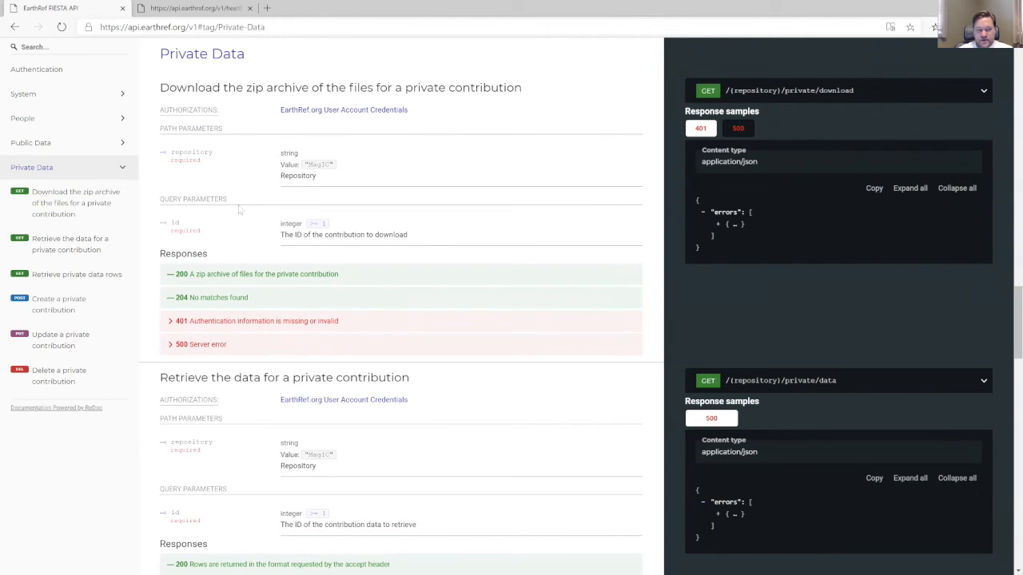
{"action": "mouse_move", "coordinate": [93, 211]}
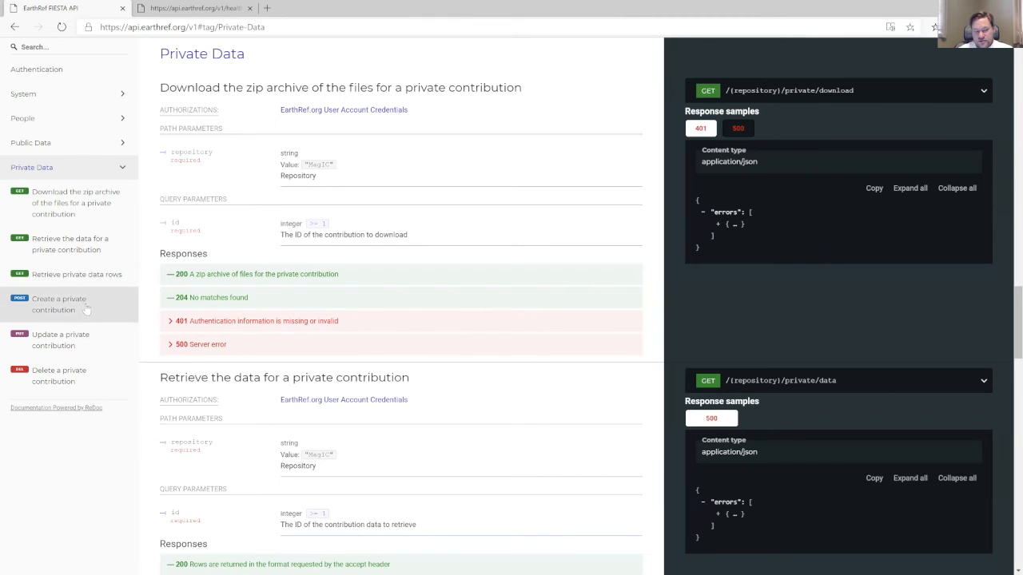
{"action": "mouse_move", "coordinate": [87, 374]}
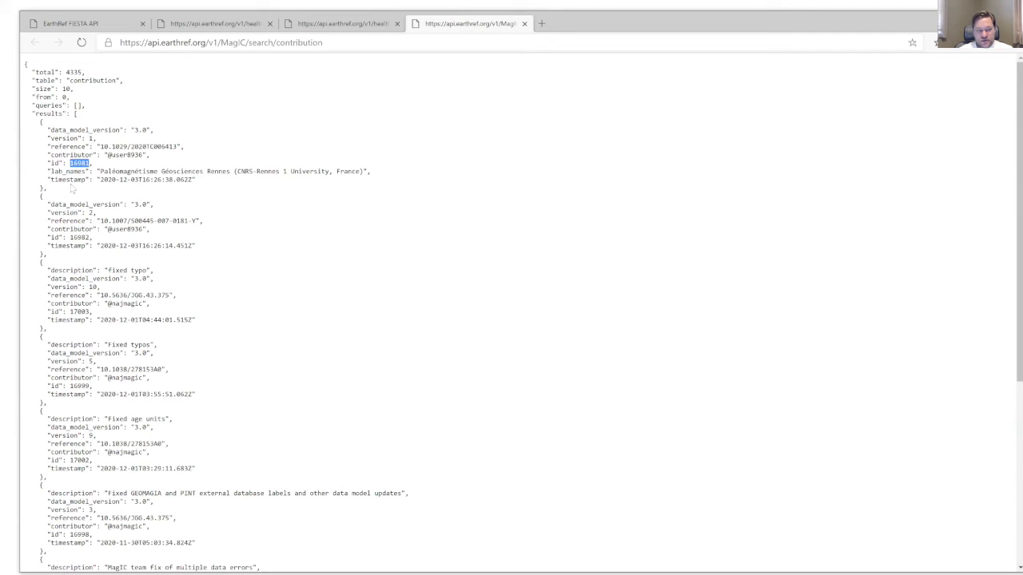
{"action": "mouse_move", "coordinate": [625, 22]}
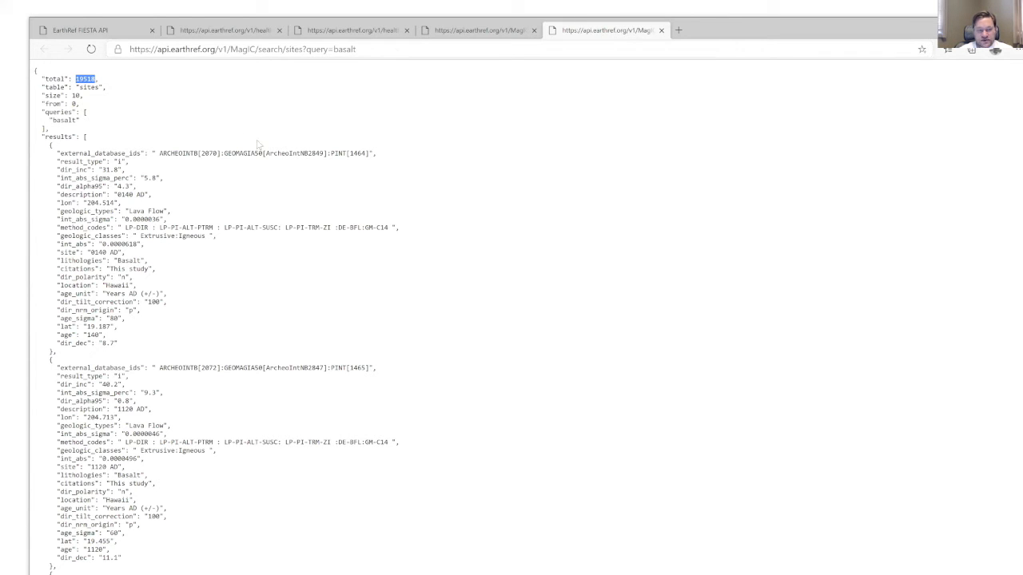
- Review the tab-delimited site data response and switch to the FIESTA-API-Notebooks GitHub tab
{"action": "scroll", "scroll_direction": "down", "scroll_amount": 3}
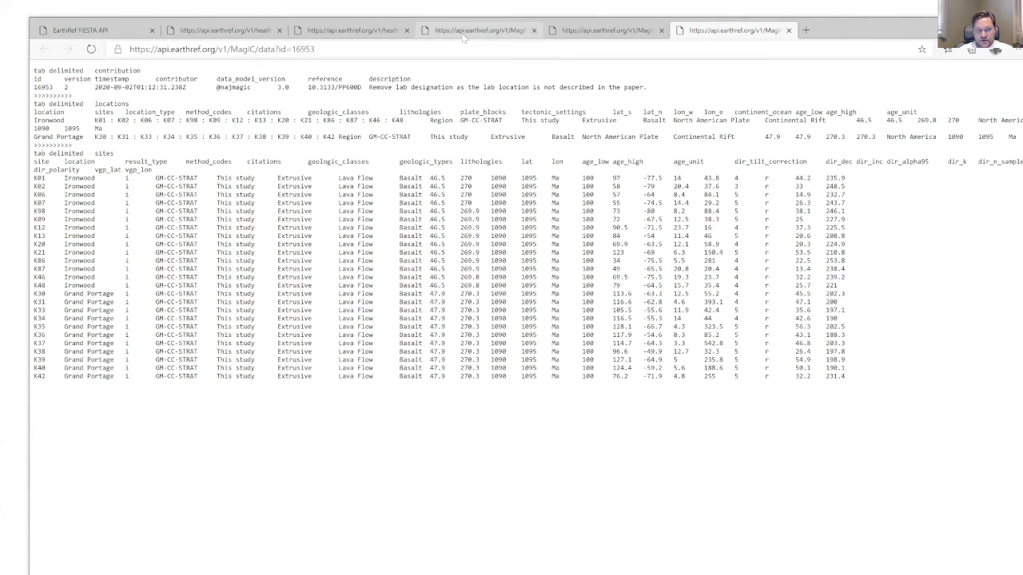
{"action": "left_click", "coordinate": [482, 30]}
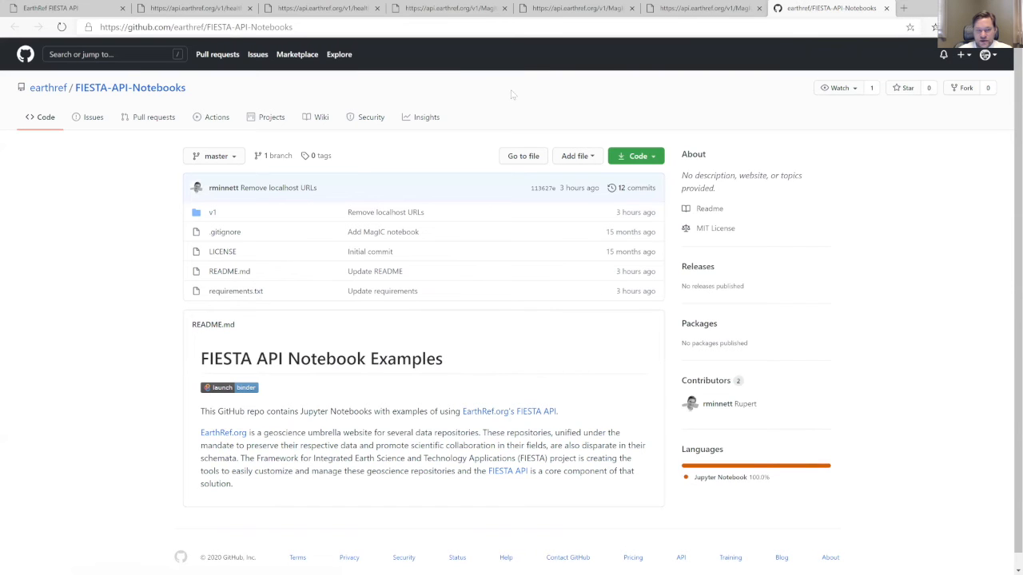
{"action": "mouse_move", "coordinate": [326, 198]}
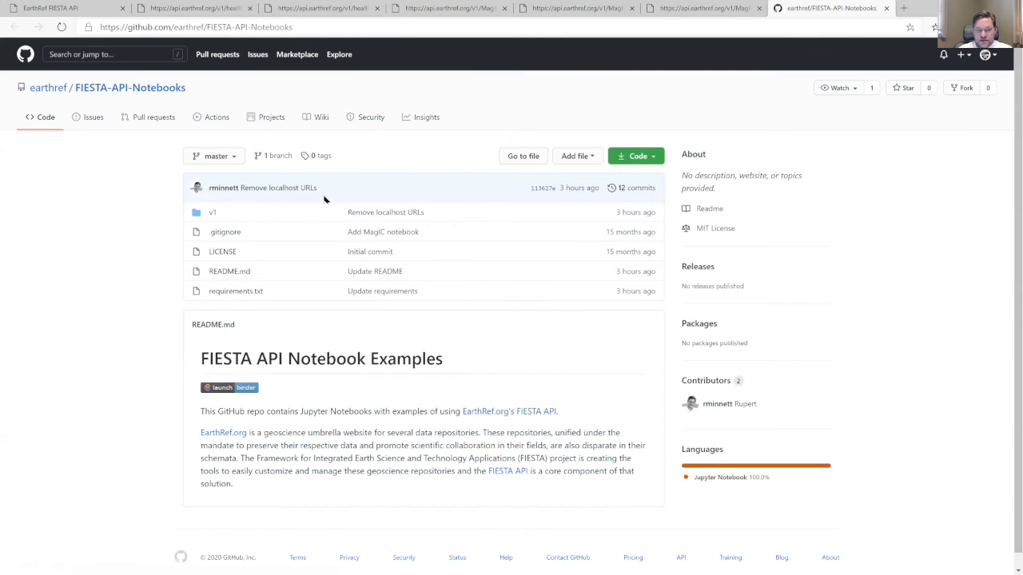
{"action": "mouse_move", "coordinate": [288, 307]}
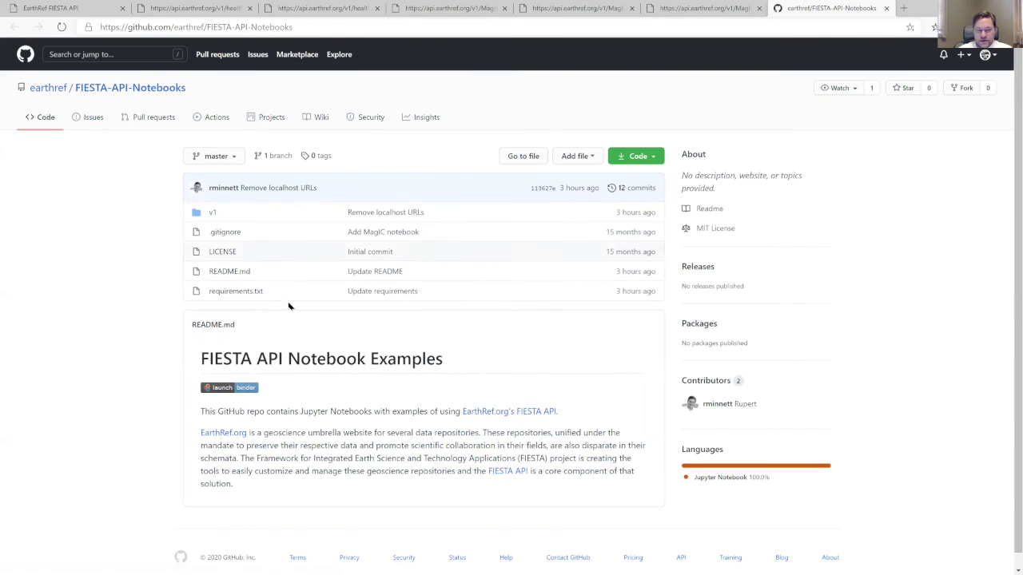
- Launch the FIESTA-API-Notebooks examples in Binder from the README badge
{"action": "left_click", "coordinate": [220, 388]}
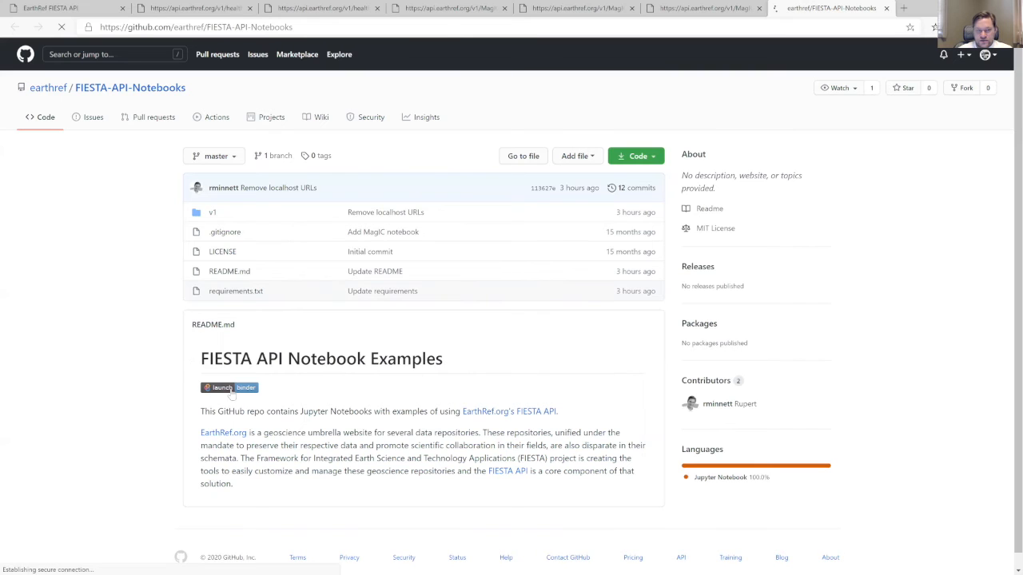
{"action": "left_click", "coordinate": [222, 388]}
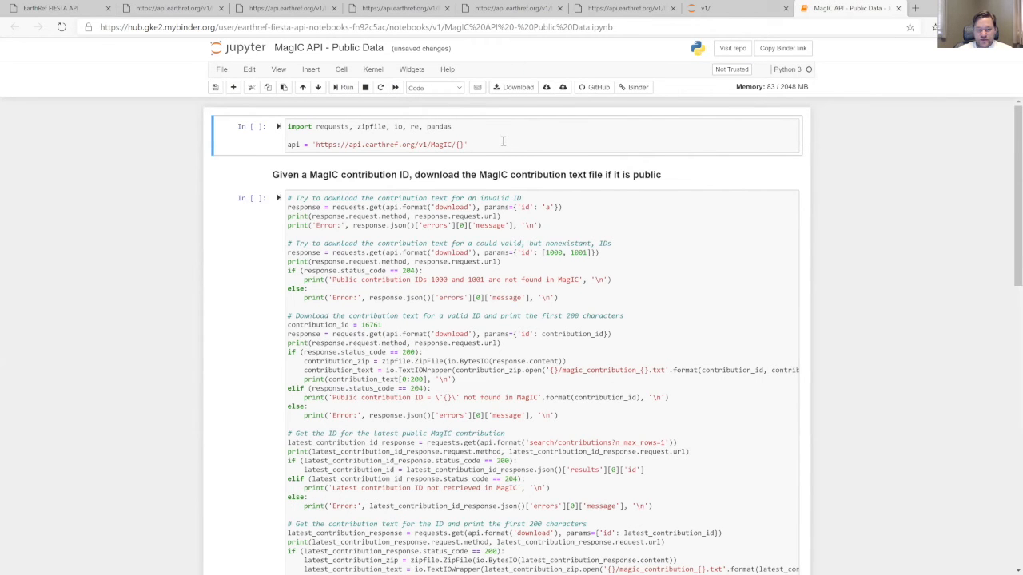
- Run the imports and api url cell, then run the download cell with invalid id 'a'
{"action": "left_click", "coordinate": [495, 144]}
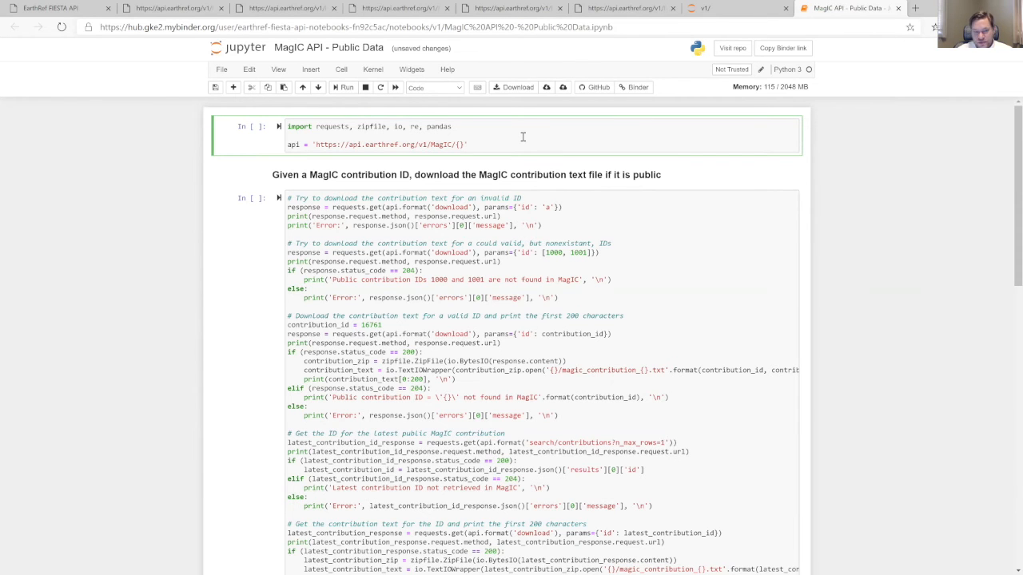
{"action": "left_click", "coordinate": [345, 86]}
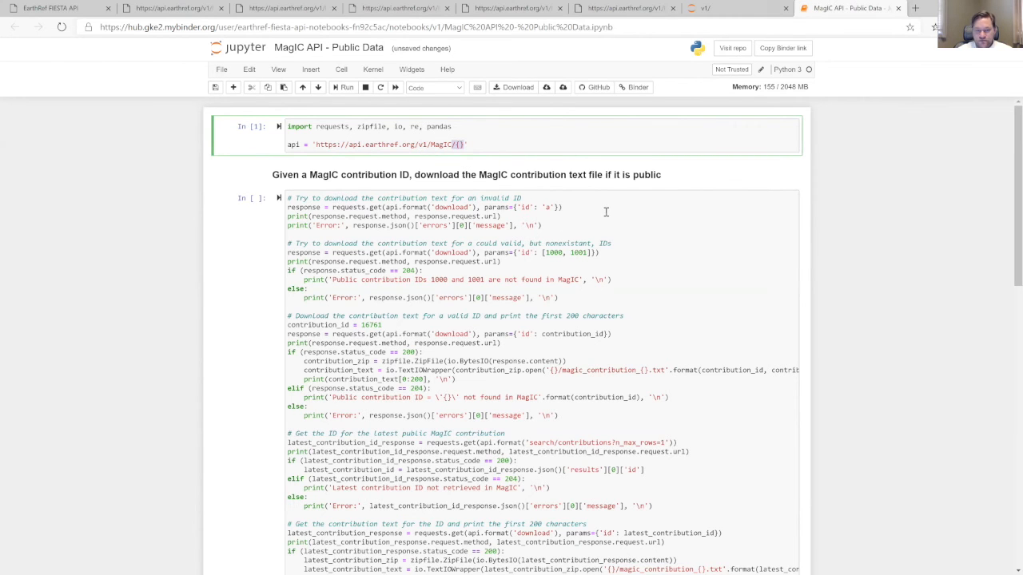
{"action": "scroll", "scroll_direction": "down", "scroll_amount": 3}
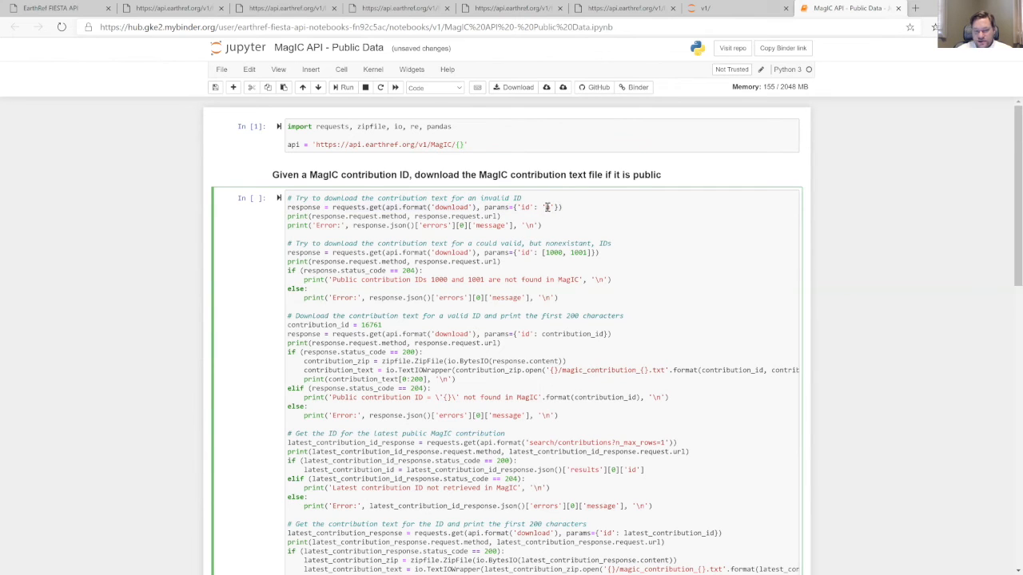
{"action": "type", "text": "a"}
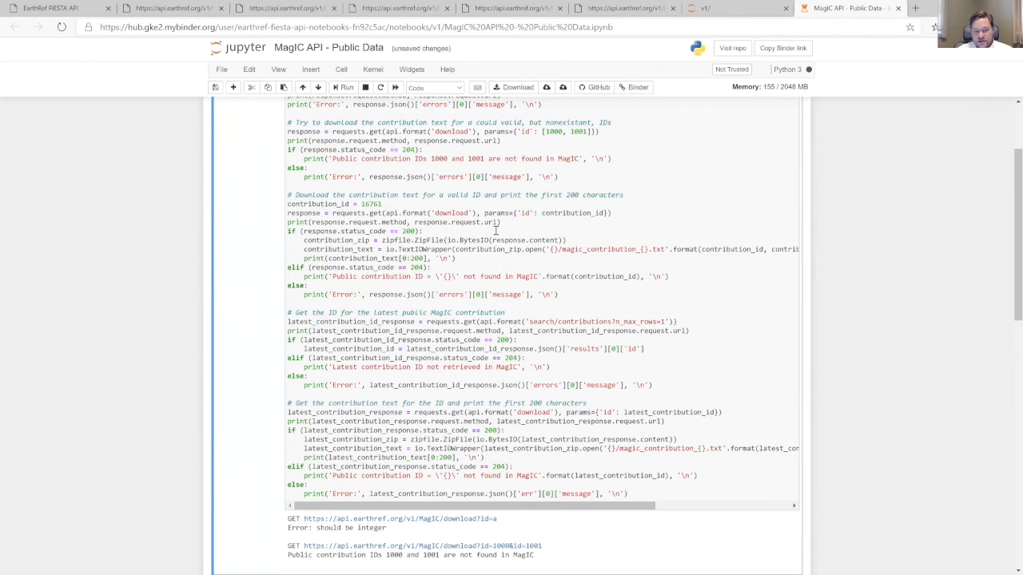
{"action": "scroll", "scroll_direction": "down", "scroll_amount": 3}
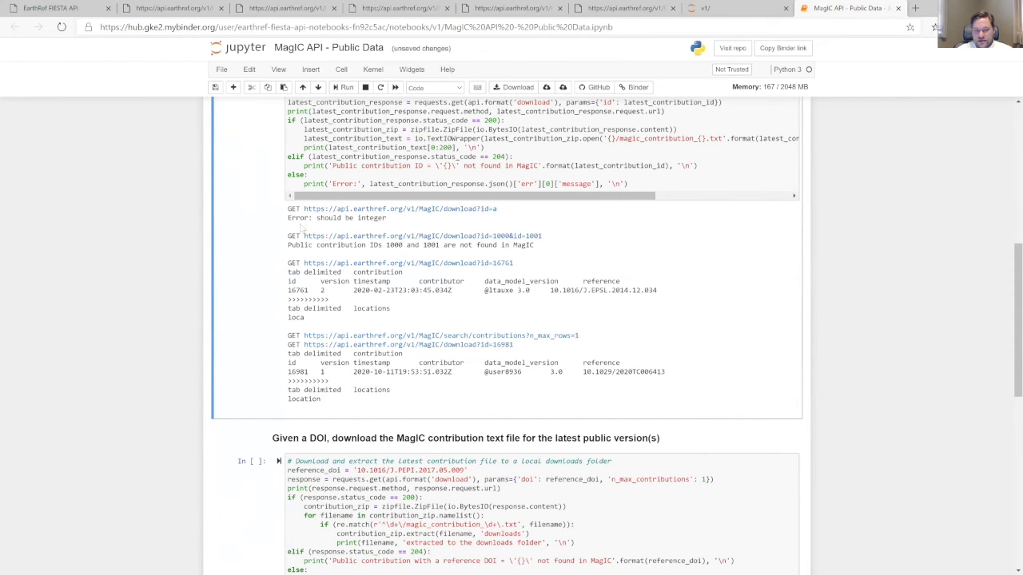
- View the 'should be integer' error for a letter id in an Edge tab, then return to the notebook
{"action": "left_click", "coordinate": [850, 9]}
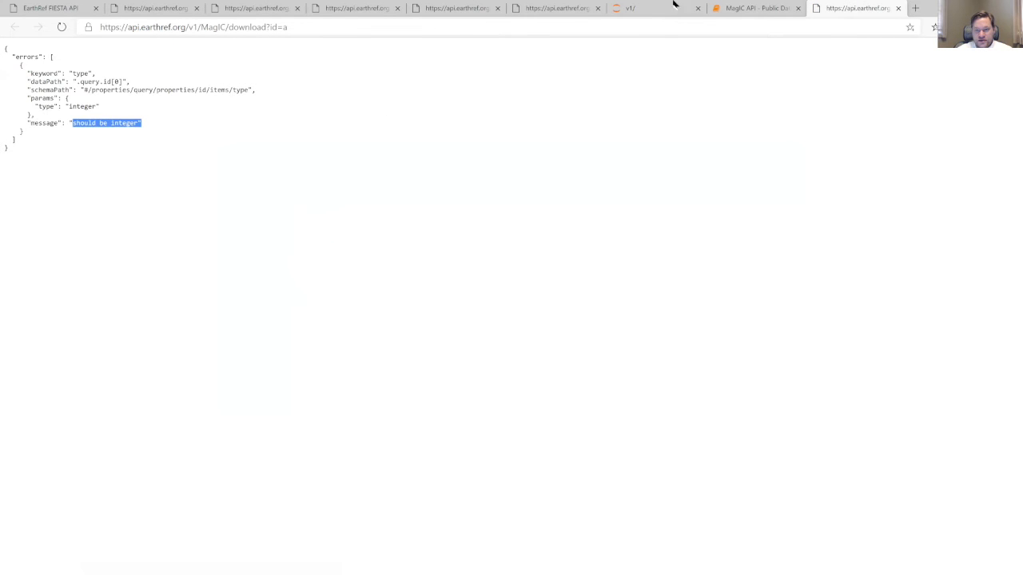
{"action": "left_click", "coordinate": [751, 8]}
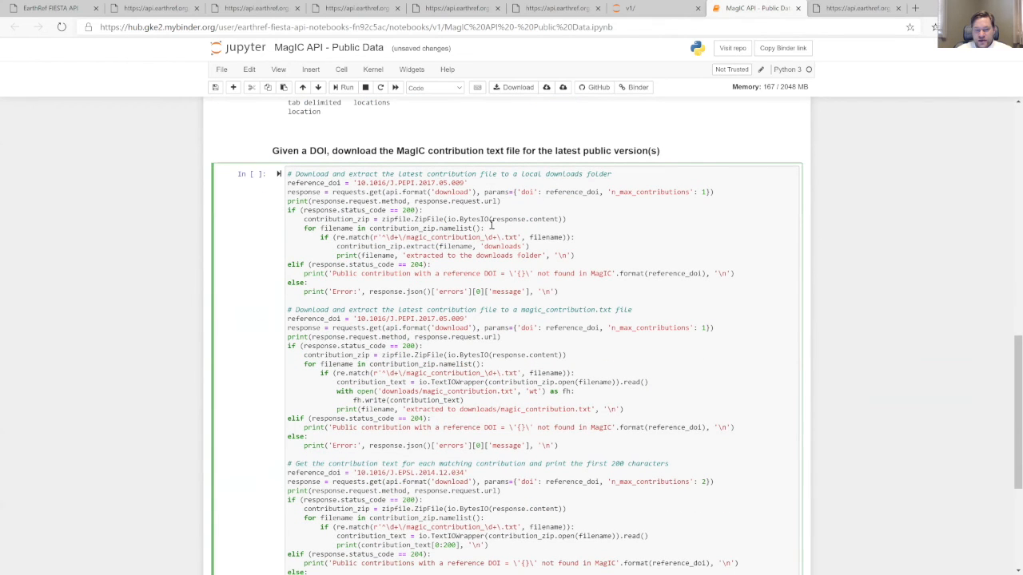
- Scroll from the DOI download output to the basalt or sandstone site search DataFrame
{"action": "scroll", "scroll_direction": "down", "scroll_amount": 3}
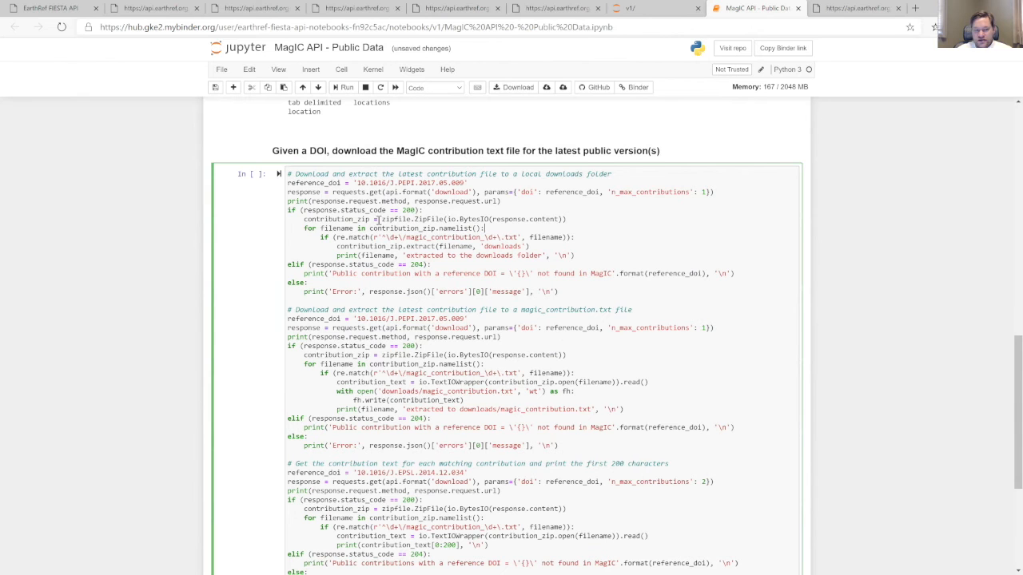
{"action": "mouse_move", "coordinate": [316, 236]}
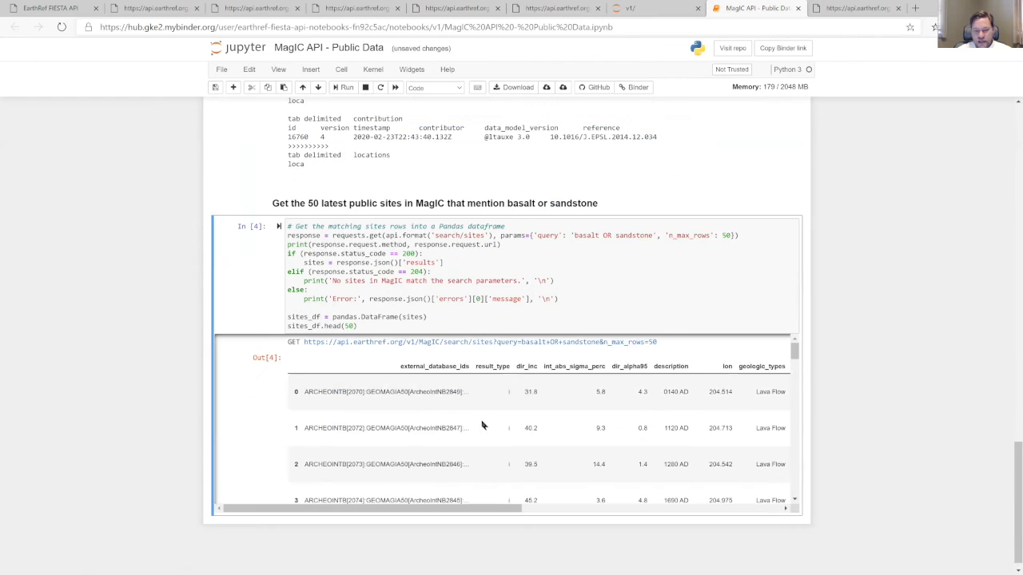
{"action": "scroll", "scroll_direction": "down", "scroll_amount": 3}
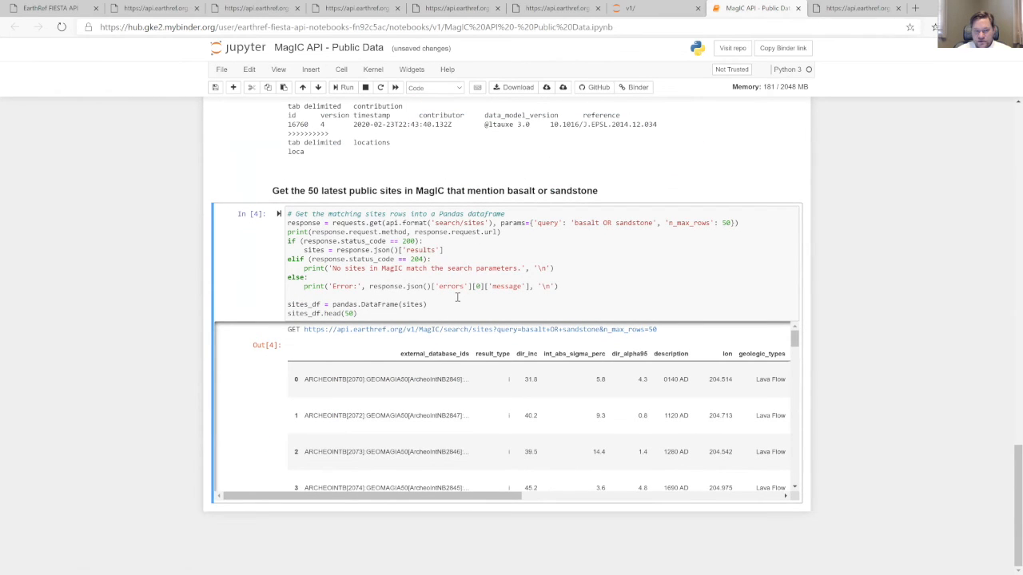
{"action": "mouse_move", "coordinate": [566, 226]}
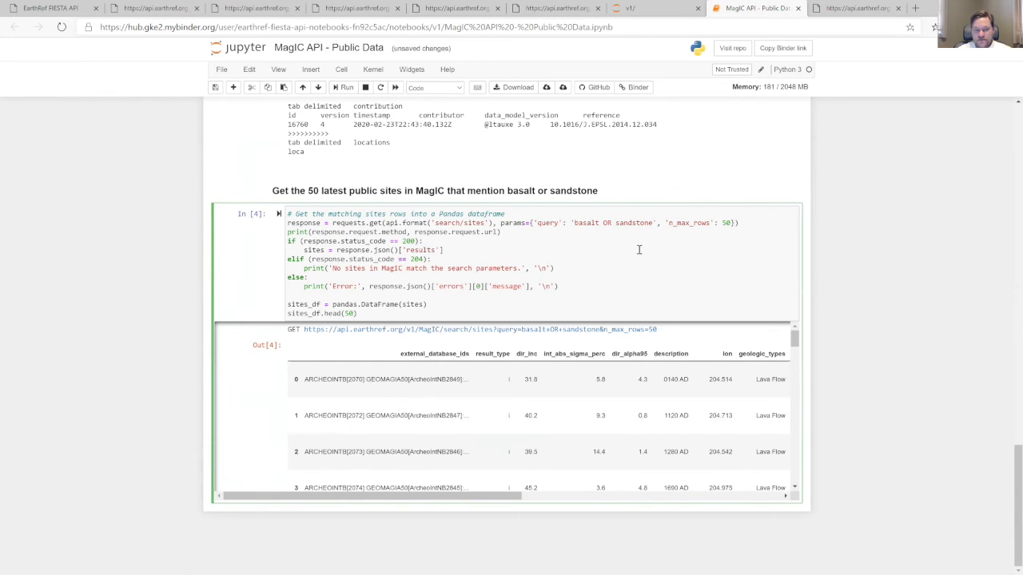
- Check the downloads folder for magic_contribution.txt in the Files listing, then return to v1
{"action": "left_click", "coordinate": [652, 10]}
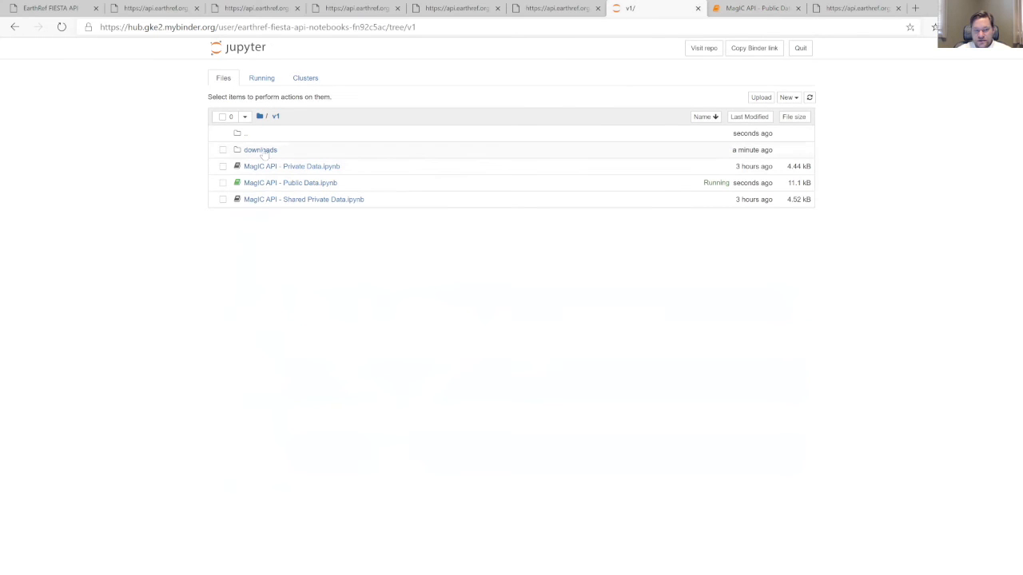
{"action": "left_click", "coordinate": [259, 150]}
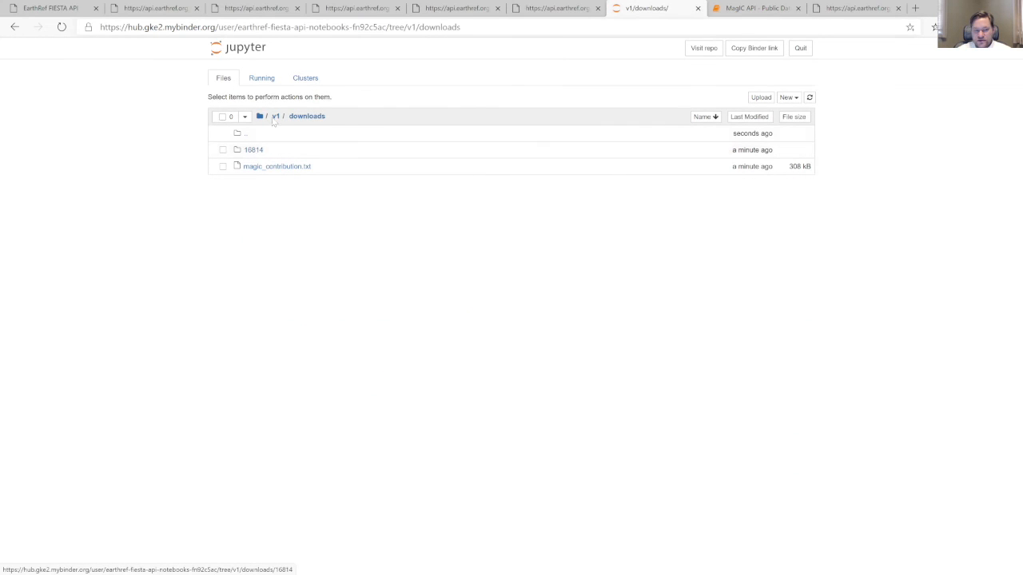
{"action": "left_click", "coordinate": [275, 115]}
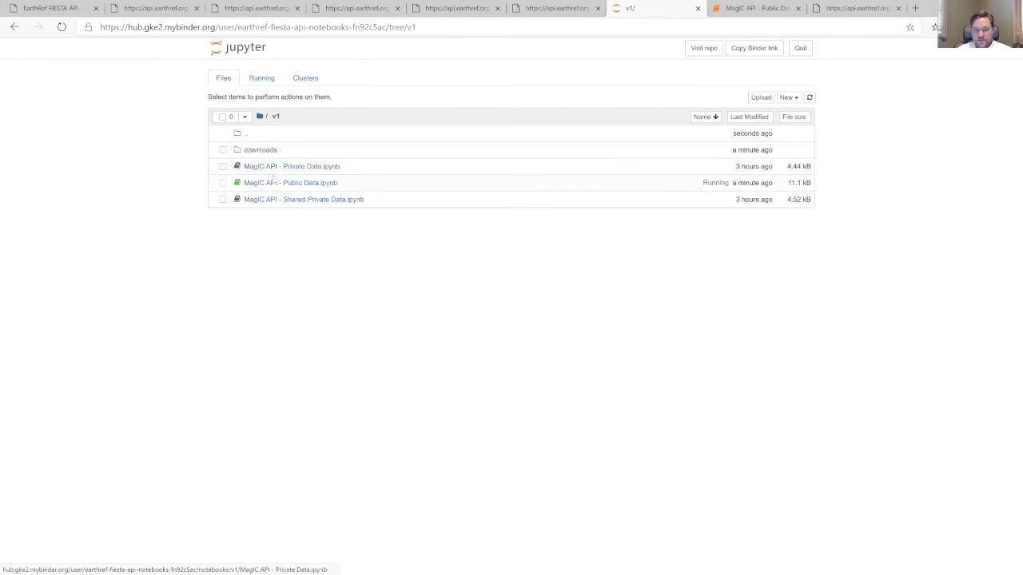
{"action": "mouse_move", "coordinate": [278, 169]}
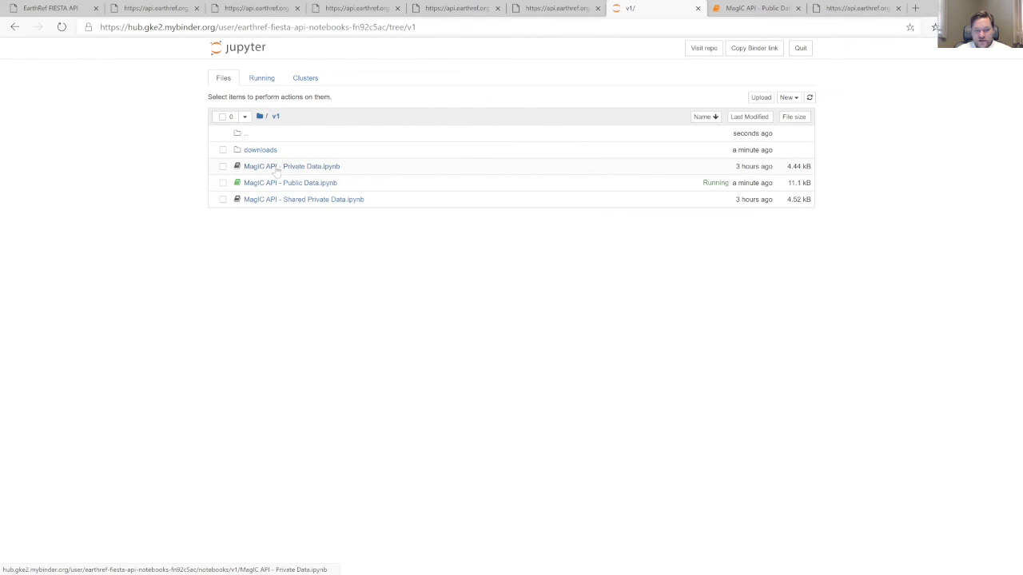
{"action": "mouse_move", "coordinate": [285, 204]}
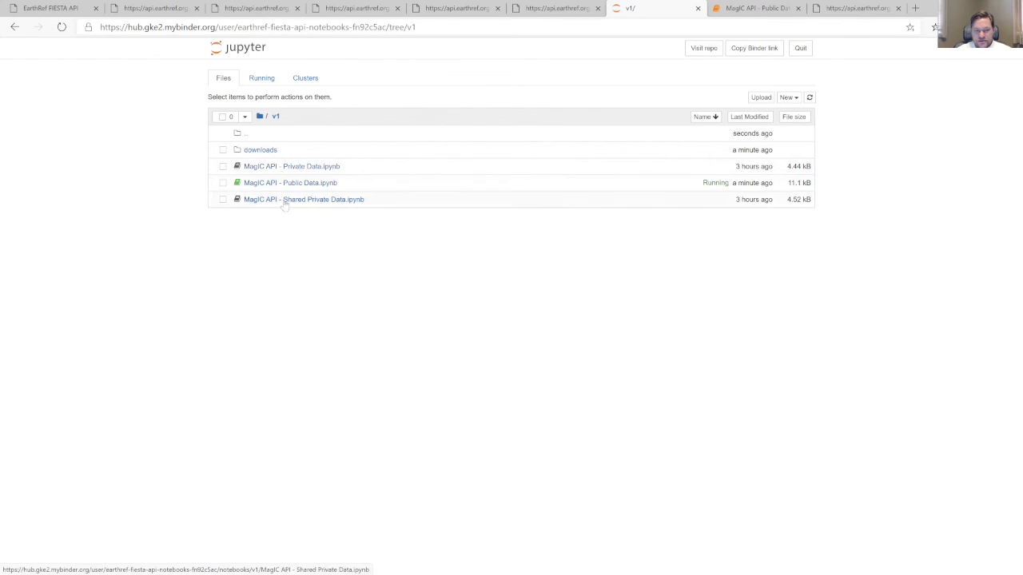
- Run the Shared Private Data setup with ID and private key, then retrieve the shared contribution text
{"action": "left_click", "coordinate": [222, 198]}
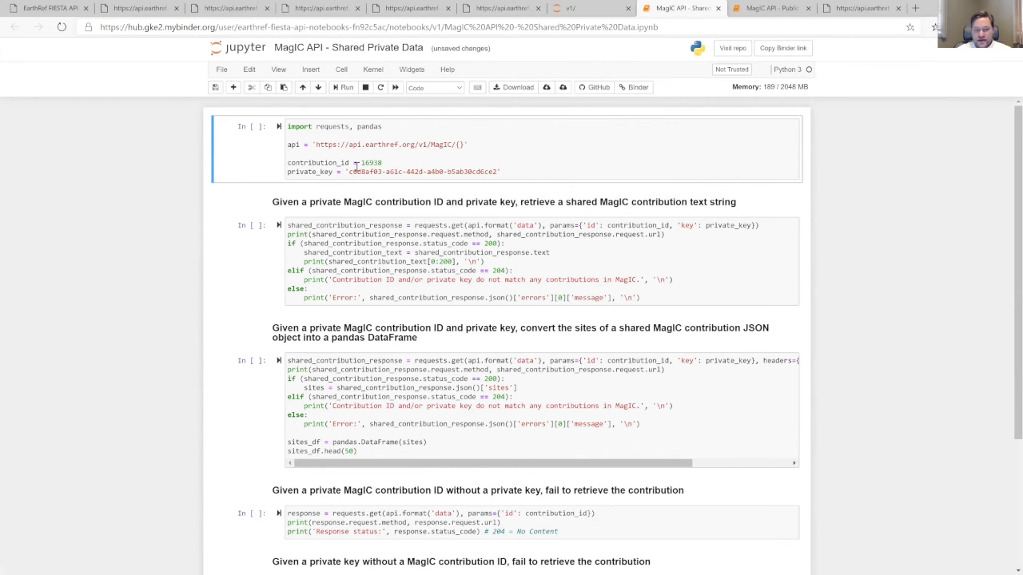
{"action": "double_click", "coordinate": [422, 171]}
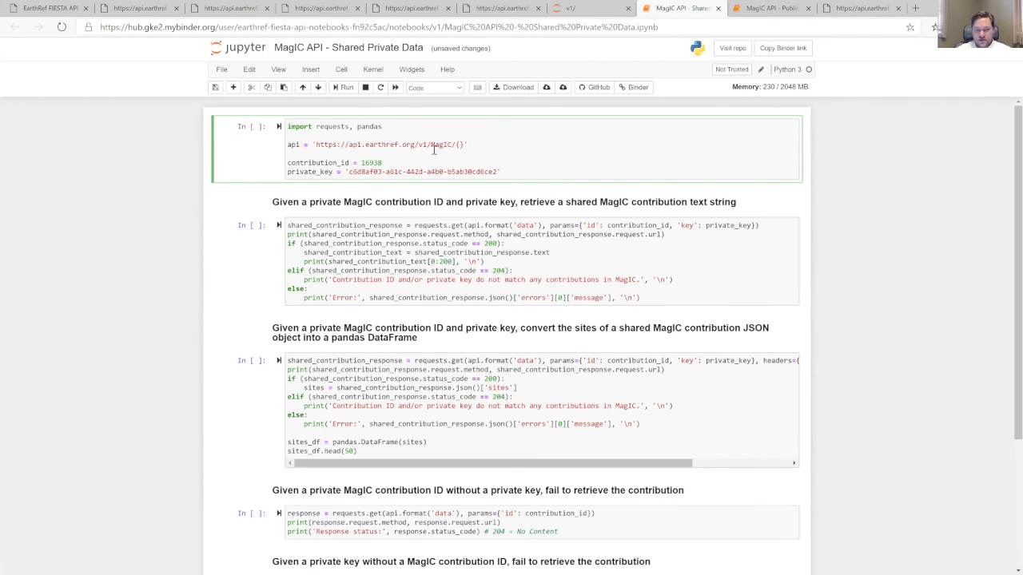
{"action": "left_click", "coordinate": [339, 88]}
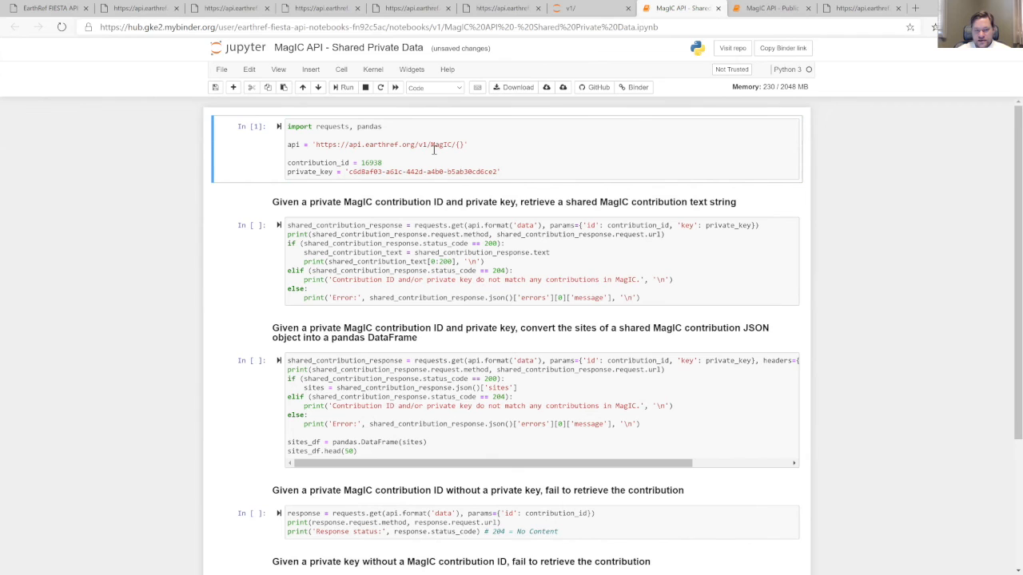
{"action": "mouse_move", "coordinate": [588, 253]}
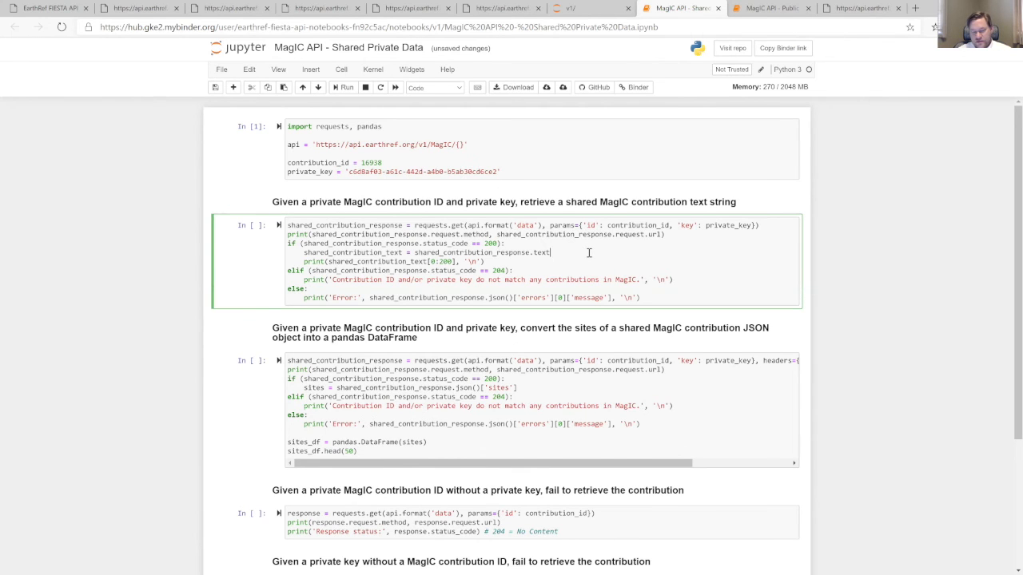
{"action": "mouse_move", "coordinate": [508, 173]}
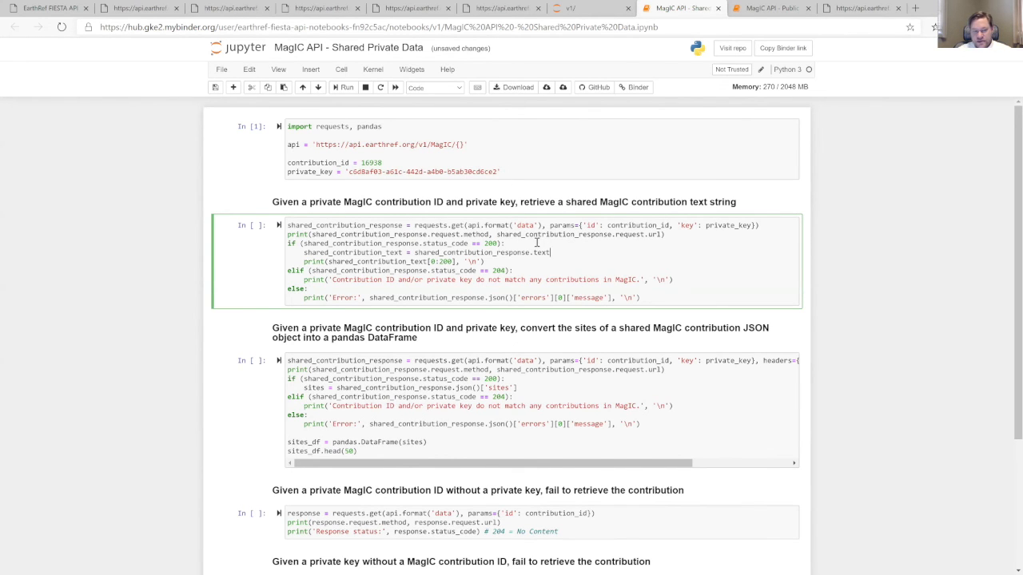
{"action": "mouse_move", "coordinate": [591, 257]}
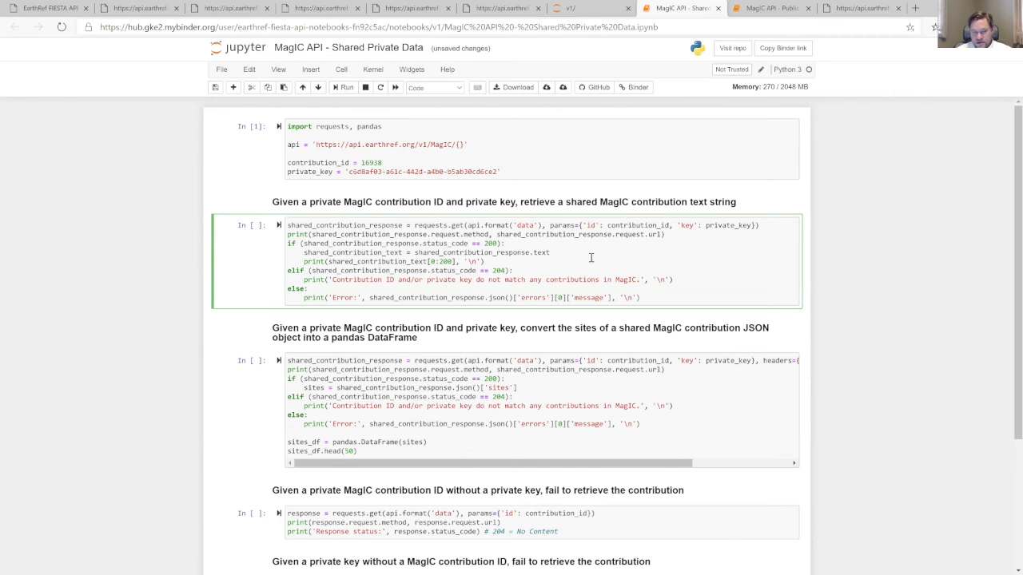
{"action": "left_click", "coordinate": [343, 88]}
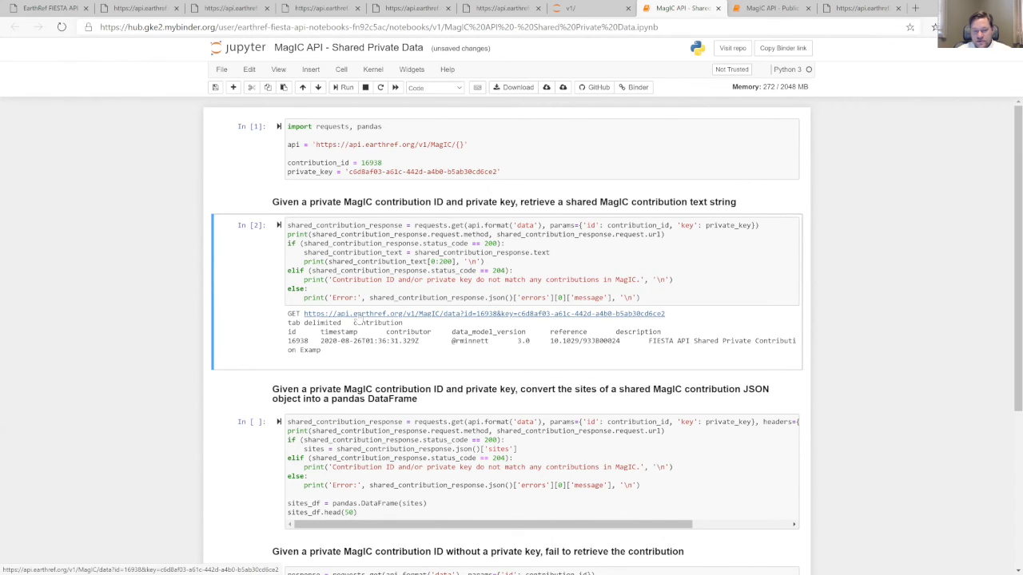
{"action": "mouse_move", "coordinate": [611, 323]}
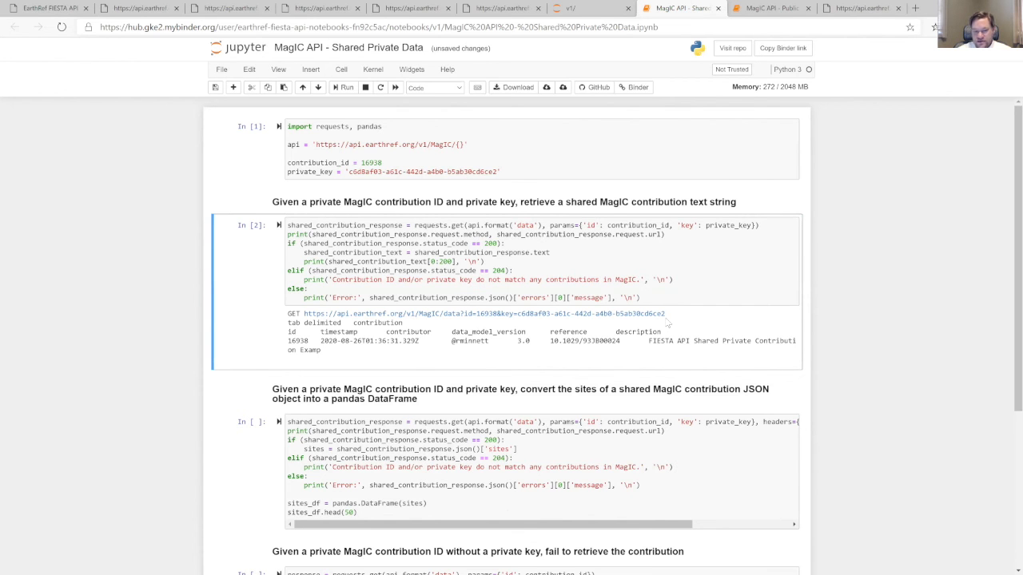
- Run the requests without a private key and with only a private key to compare their results
{"action": "scroll", "scroll_direction": "down", "scroll_amount": 3}
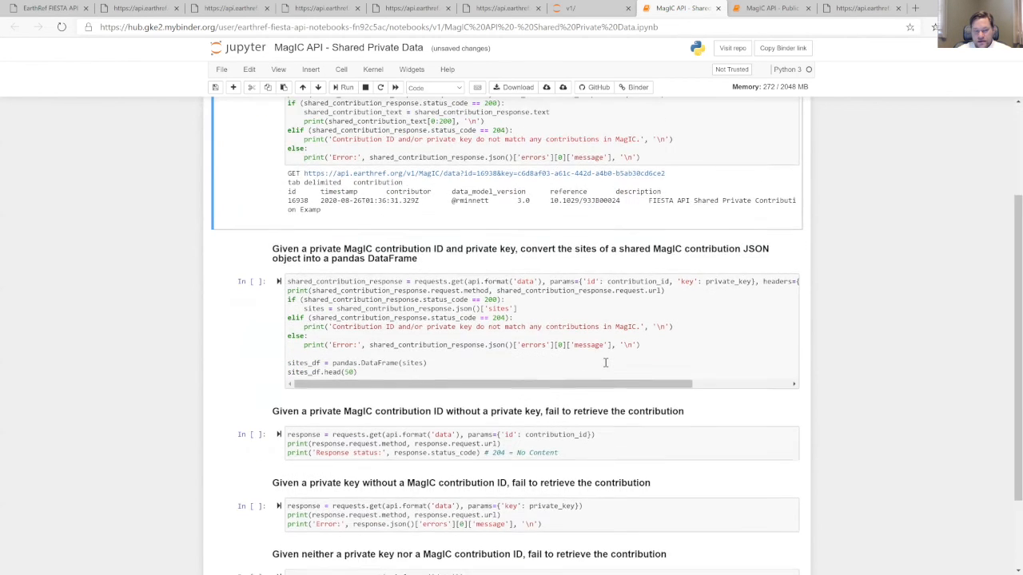
{"action": "scroll", "scroll_direction": "down", "scroll_amount": 3}
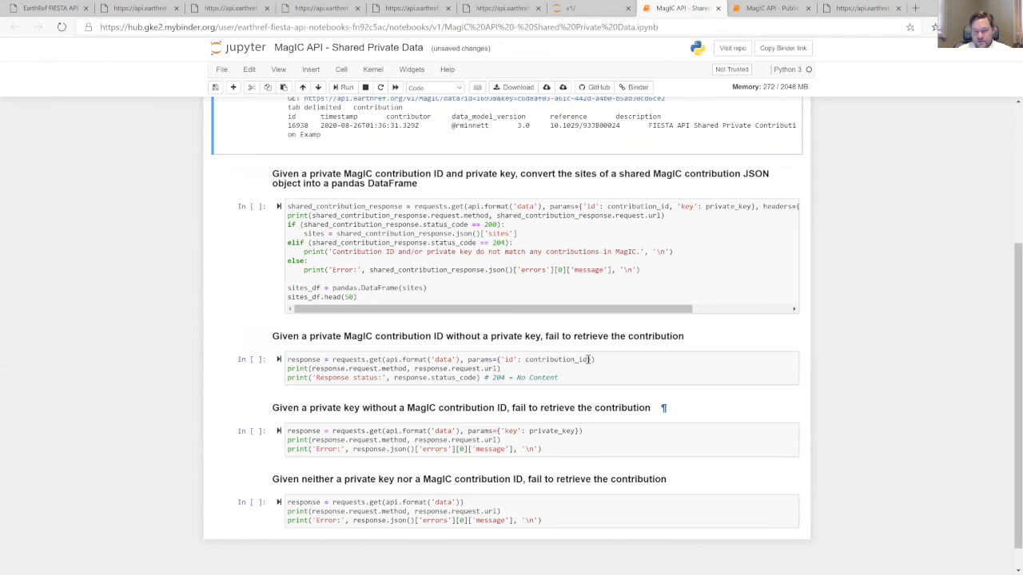
{"action": "left_click", "coordinate": [580, 374]}
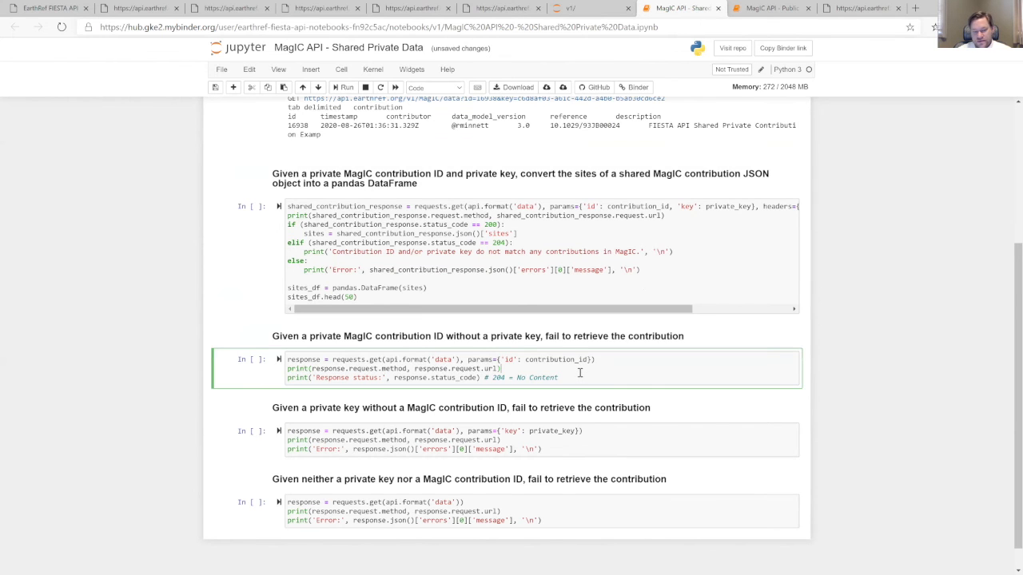
{"action": "left_click", "coordinate": [348, 86]}
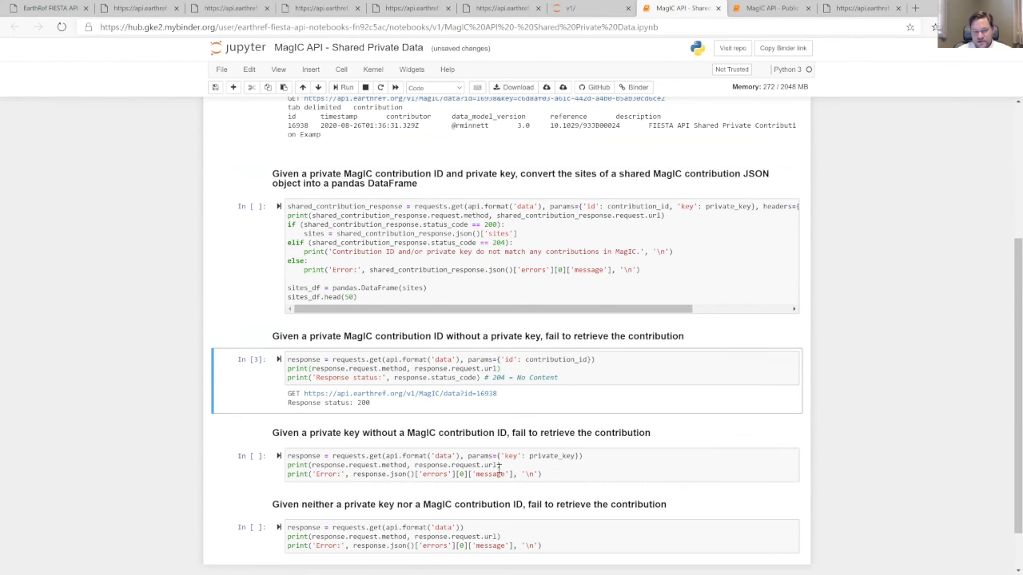
{"action": "left_click", "coordinate": [346, 87]}
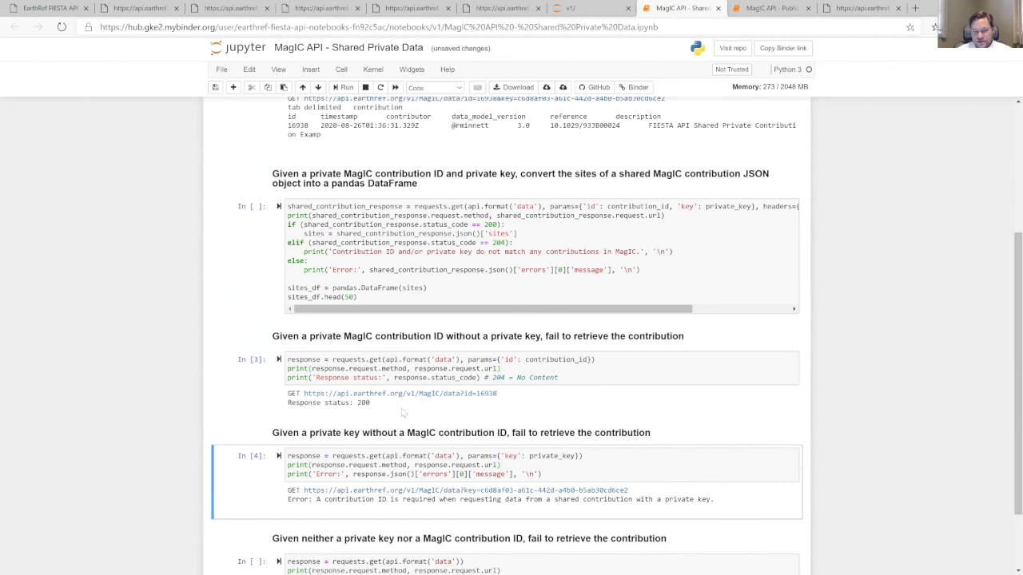
{"action": "scroll", "scroll_direction": "down", "scroll_amount": 3}
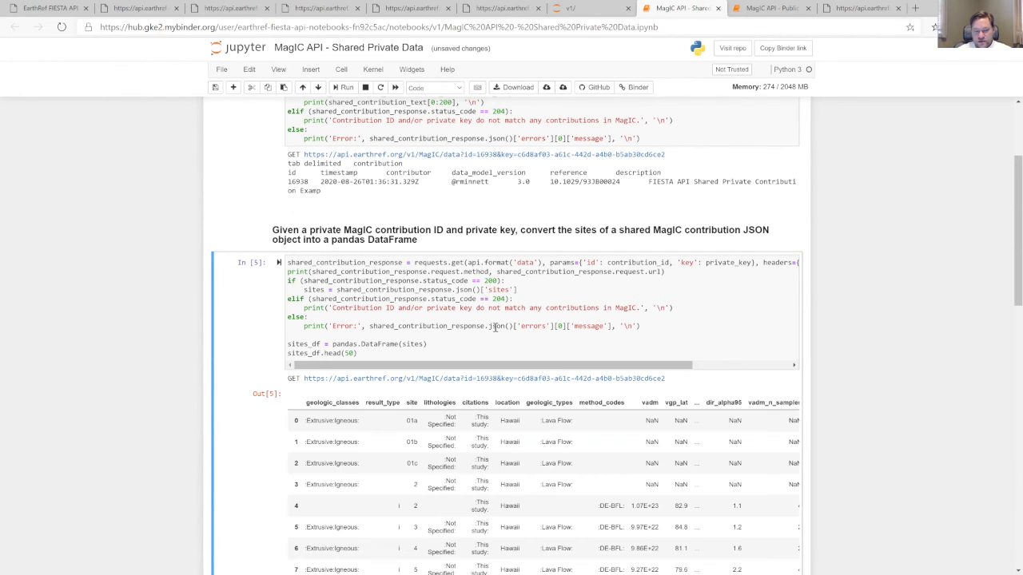
{"action": "scroll", "scroll_direction": "down", "scroll_amount": 3}
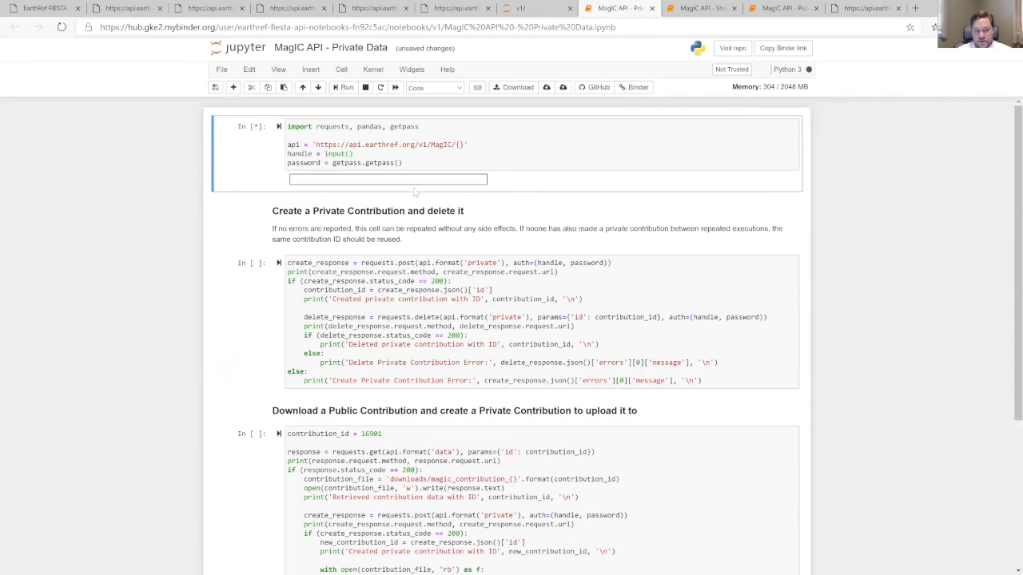
{"action": "type", "text": "rminnett"}
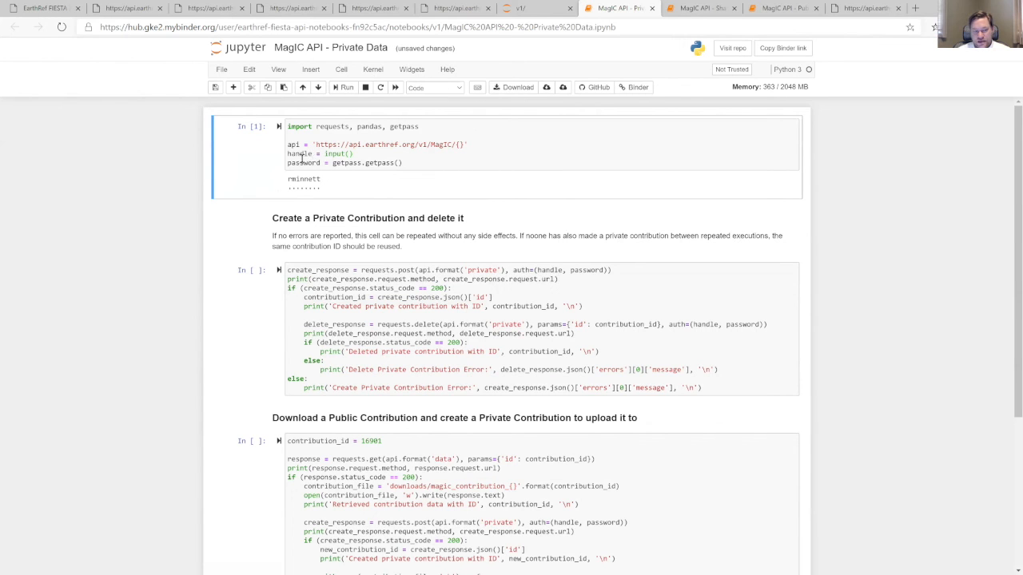
{"action": "left_click", "coordinate": [399, 297]}
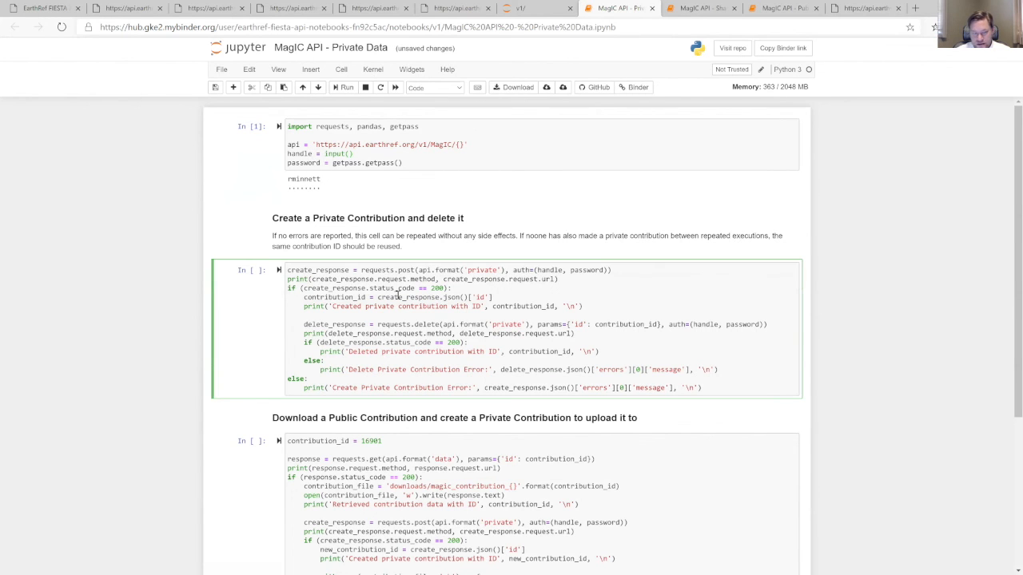
{"action": "left_click", "coordinate": [342, 88]}
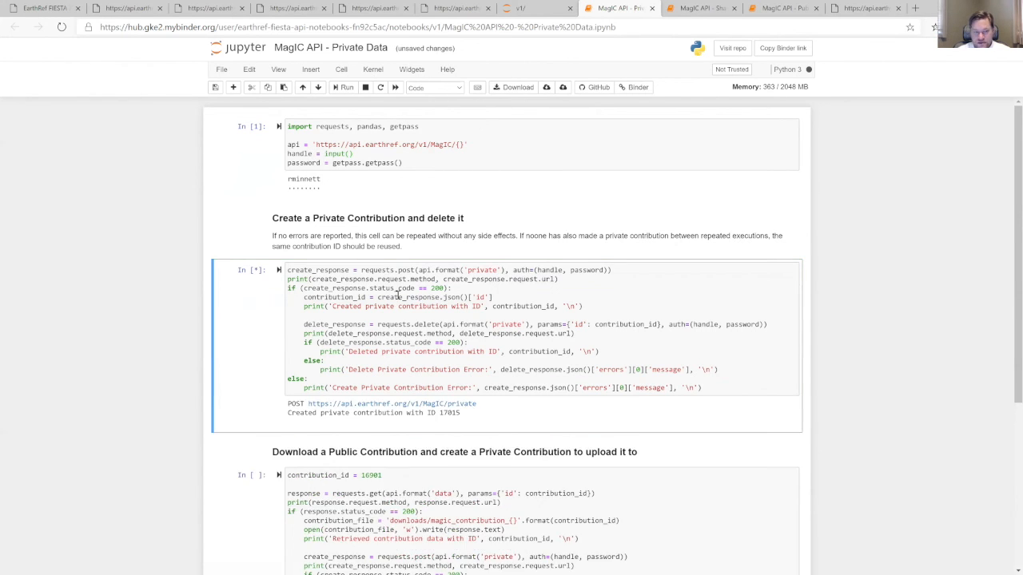
{"action": "left_click", "coordinate": [342, 88]}
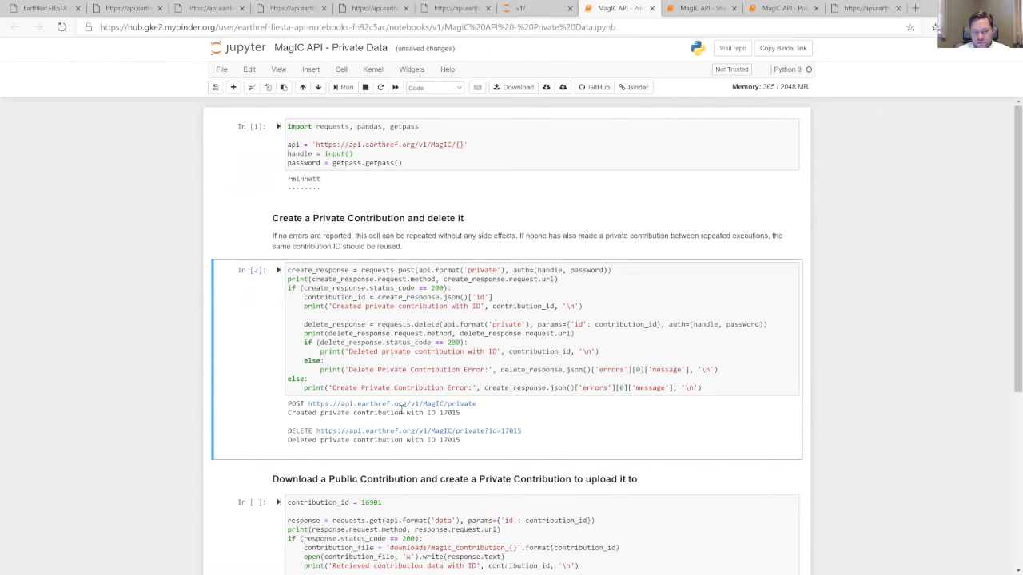
{"action": "mouse_move", "coordinate": [421, 412]}
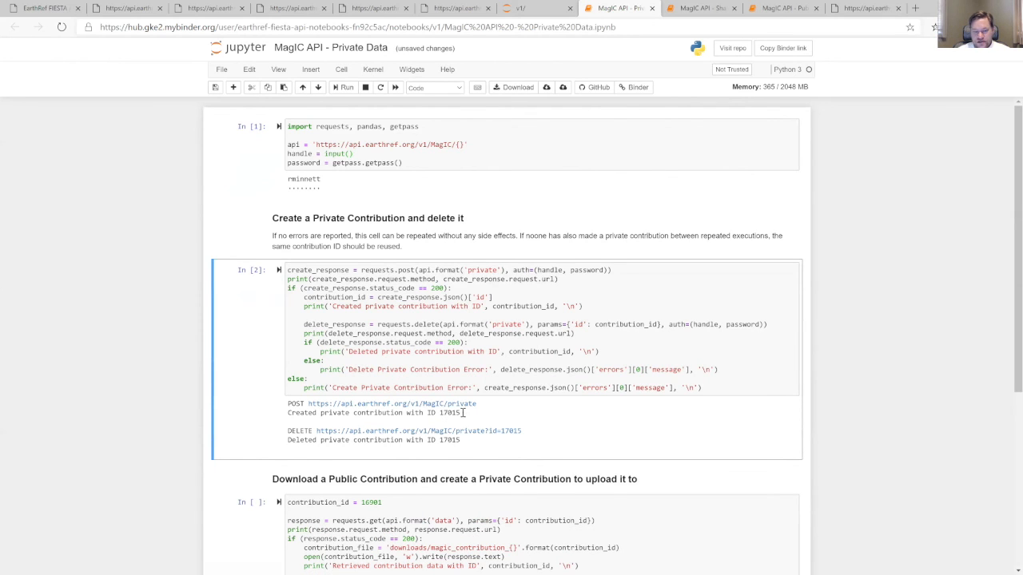
{"action": "left_click", "coordinate": [916, 8]}
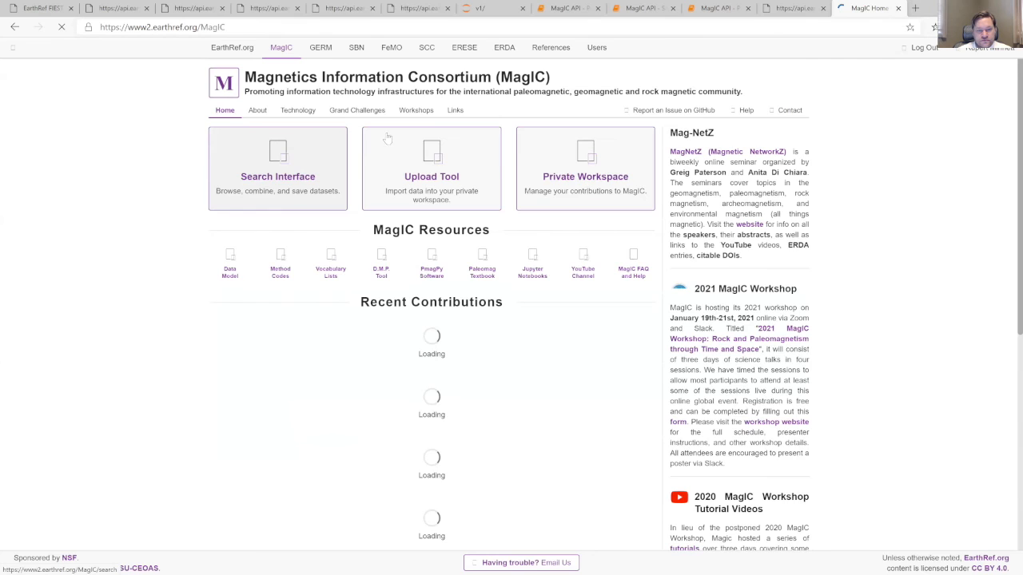
- Check the MagIC private workspace's in-preparation contributions and account details, then return to the notebook
{"action": "left_click", "coordinate": [585, 176]}
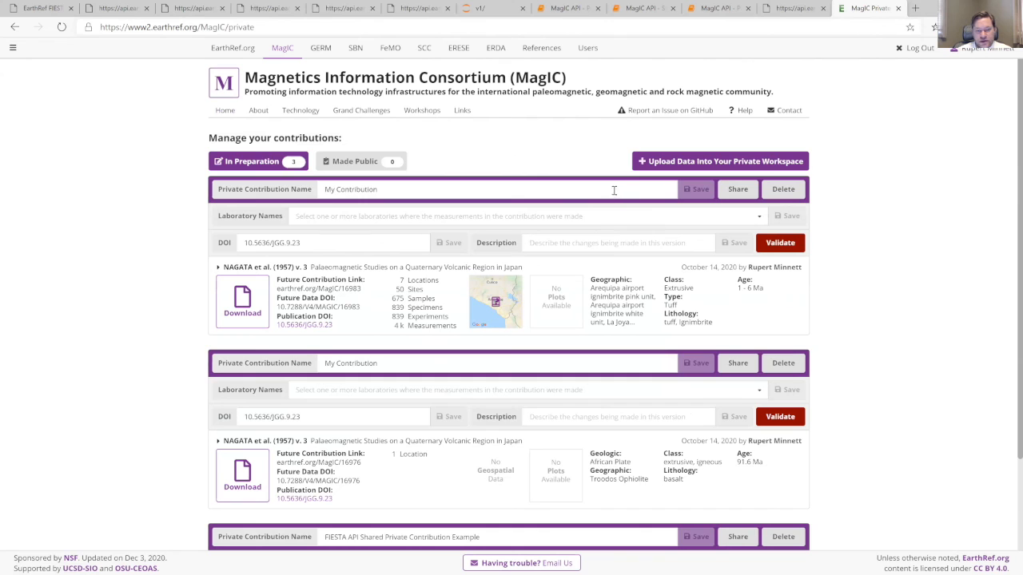
{"action": "mouse_move", "coordinate": [903, 93]}
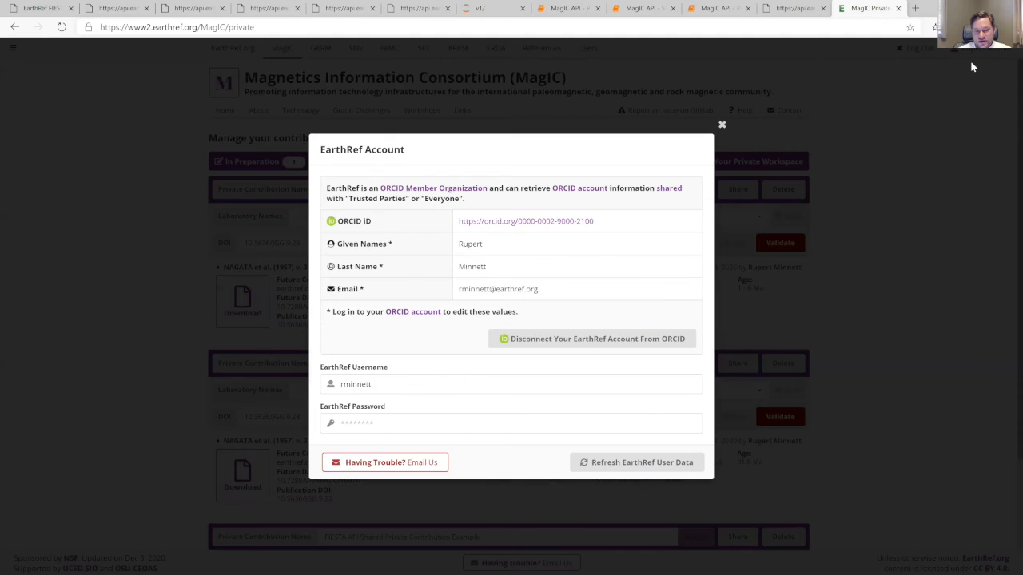
{"action": "left_click", "coordinate": [722, 125]}
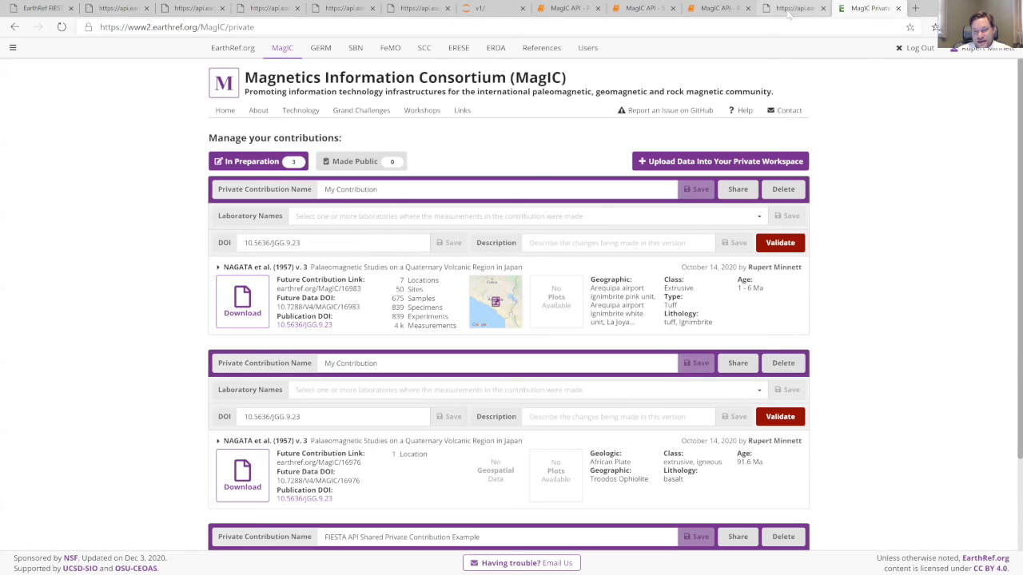
{"action": "left_click", "coordinate": [794, 9]}
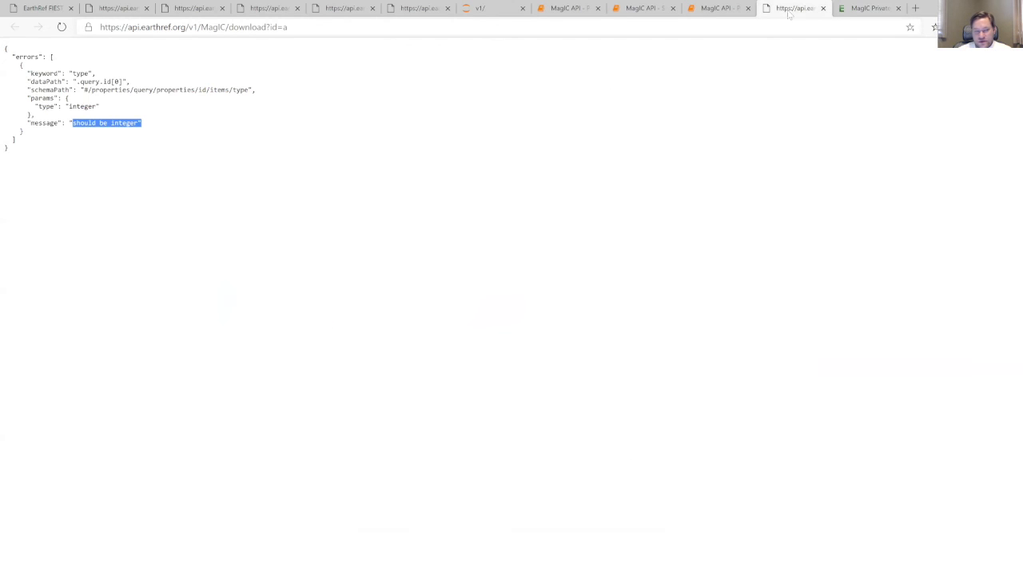
{"action": "left_click", "coordinate": [664, 8]}
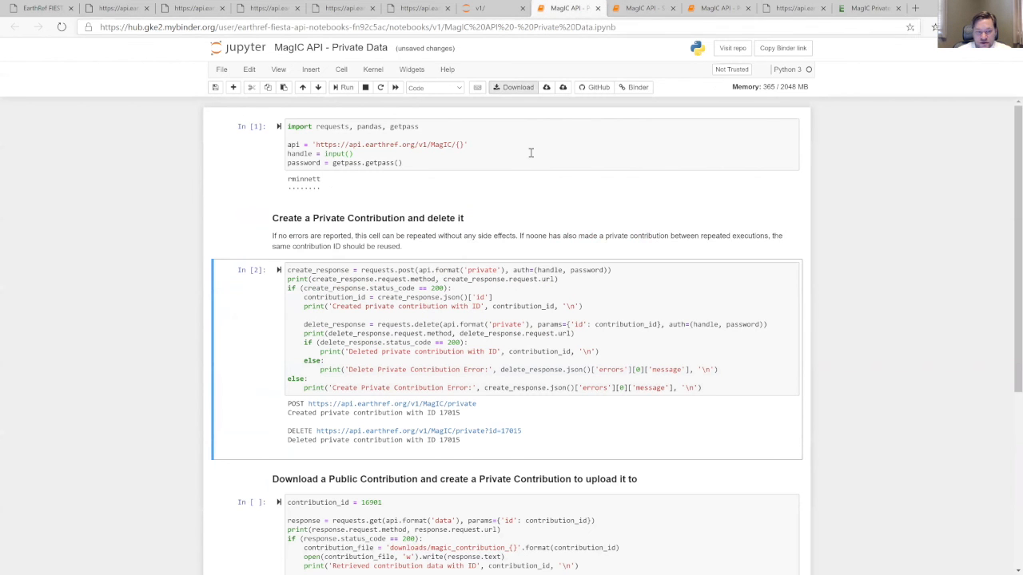
- Run the cell downloading a public contribution and uploading it as a new private contribution
{"action": "scroll", "scroll_direction": "down", "scroll_amount": 3}
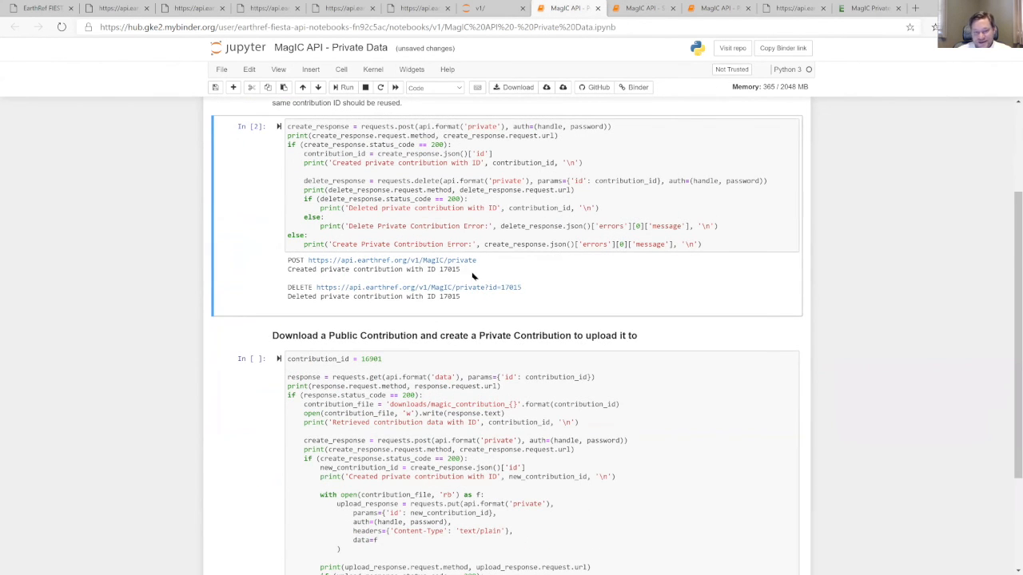
{"action": "mouse_move", "coordinate": [508, 323]}
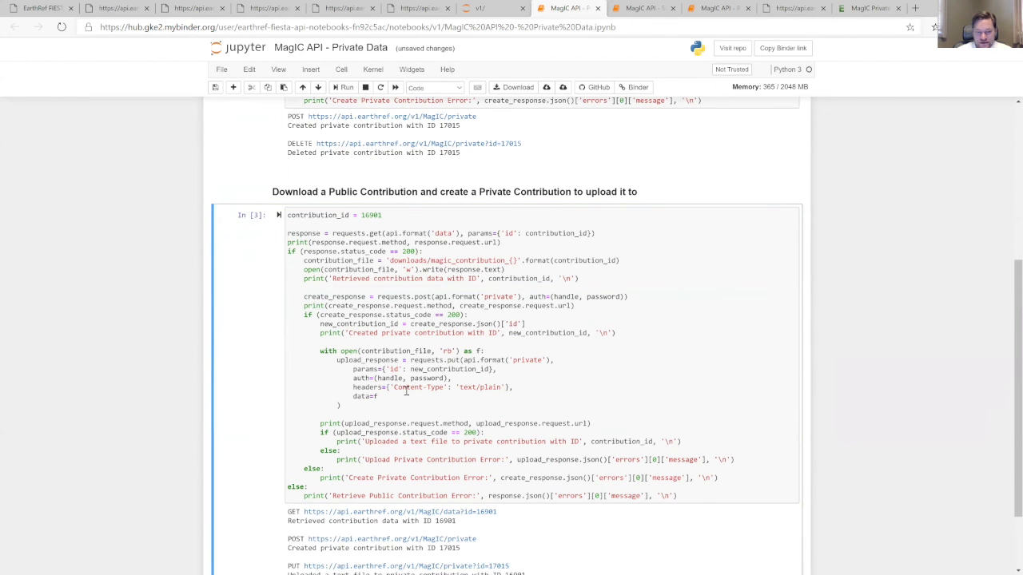
{"action": "scroll", "scroll_direction": "down", "scroll_amount": 3}
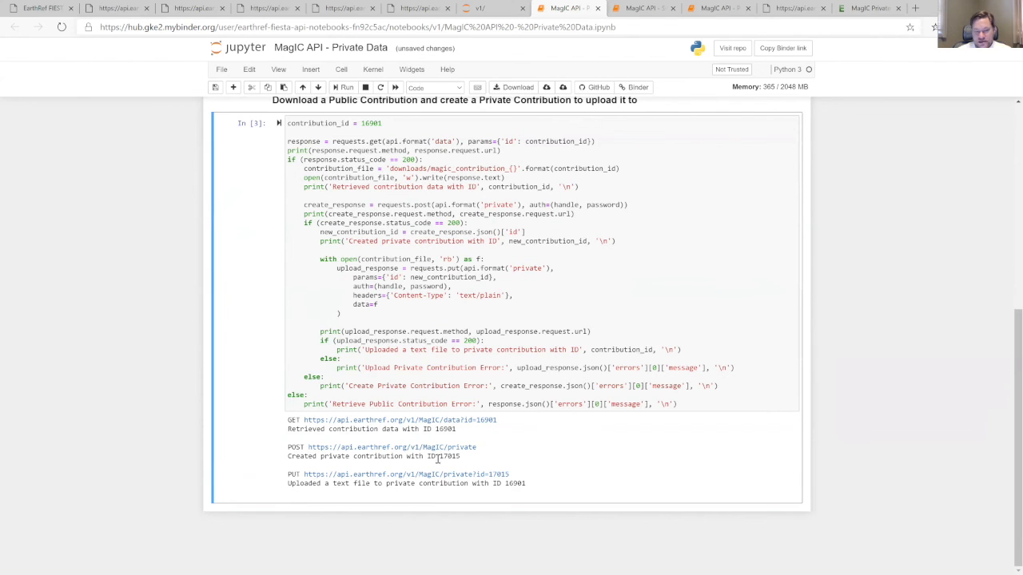
{"action": "mouse_move", "coordinate": [457, 407]}
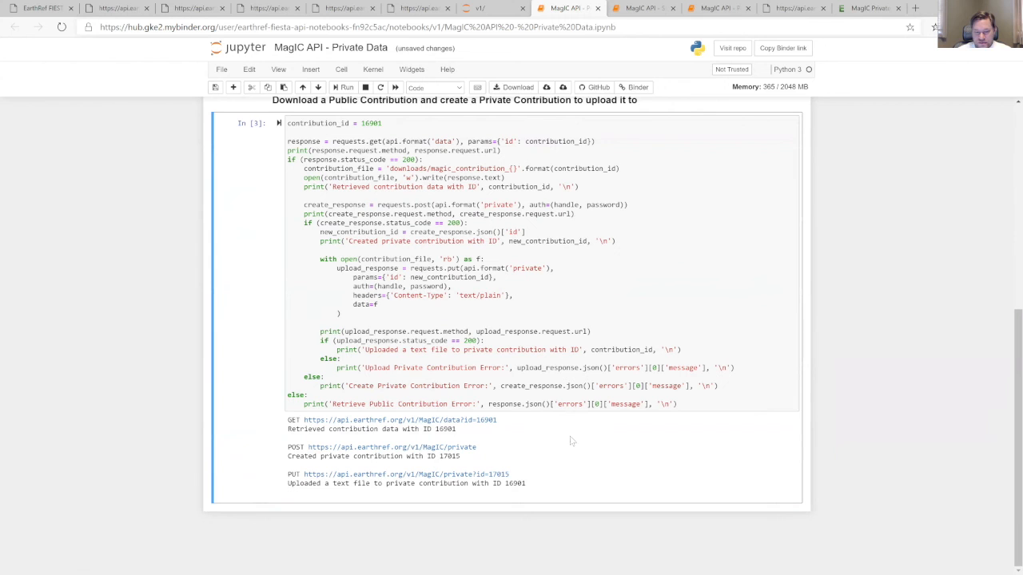
- Refresh the MagIC private workspace to confirm the newly uploaded contribution with locations and sites
{"action": "left_click", "coordinate": [875, 10]}
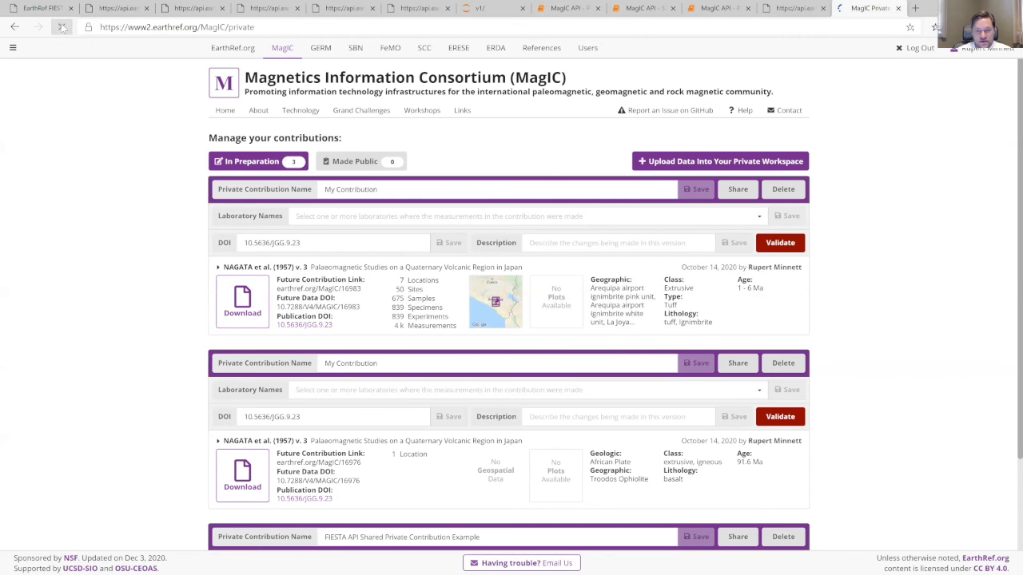
{"action": "left_click", "coordinate": [719, 160]}
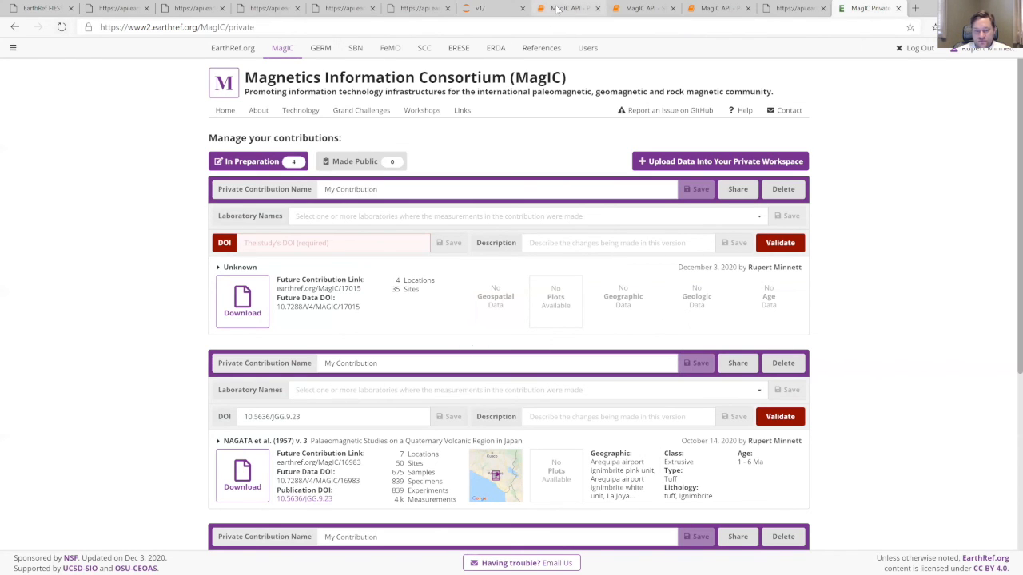
{"action": "left_click", "coordinate": [567, 8]}
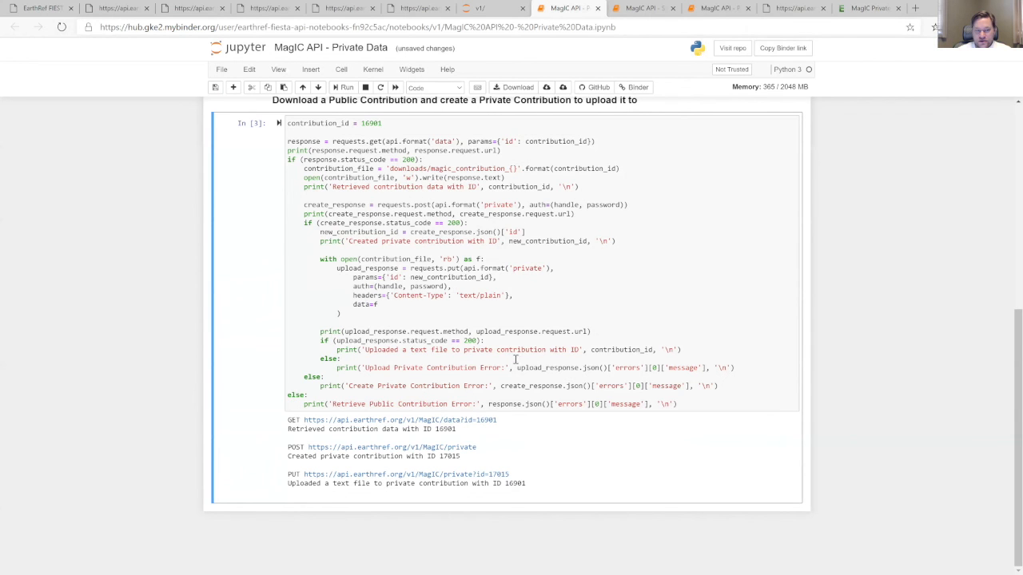